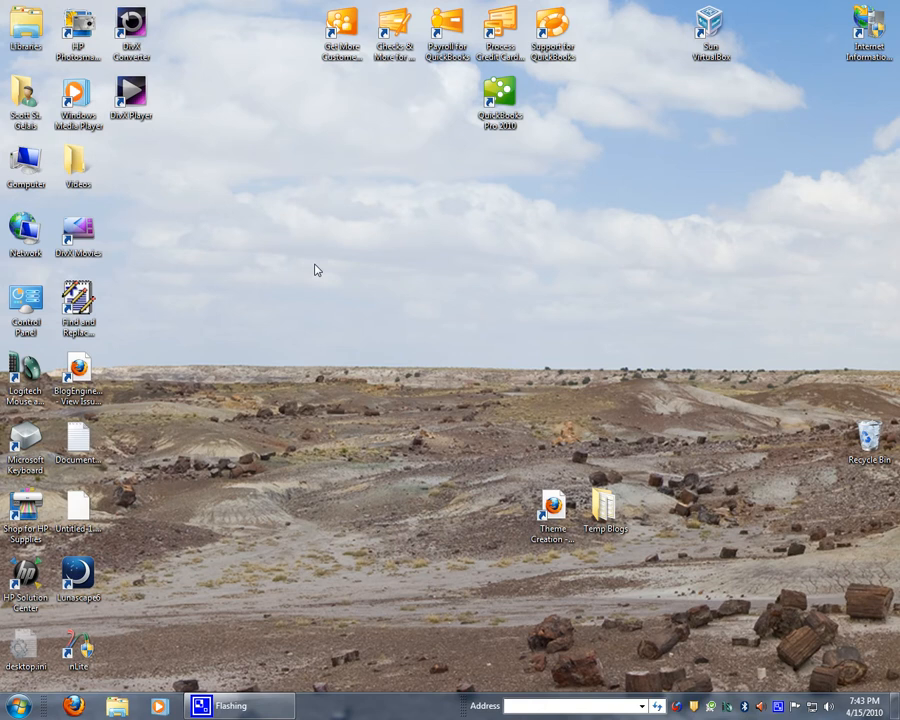
mouse_move(244, 343)
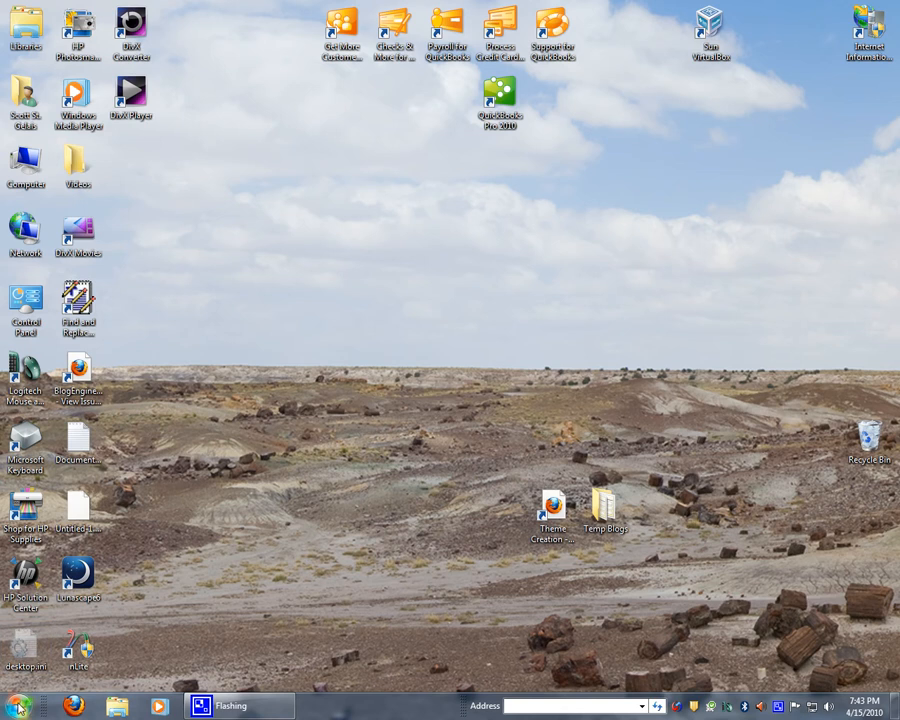
- Reach the Virtual Machines folder from Start > All Programs > Windows Virtual PC
click(15, 707)
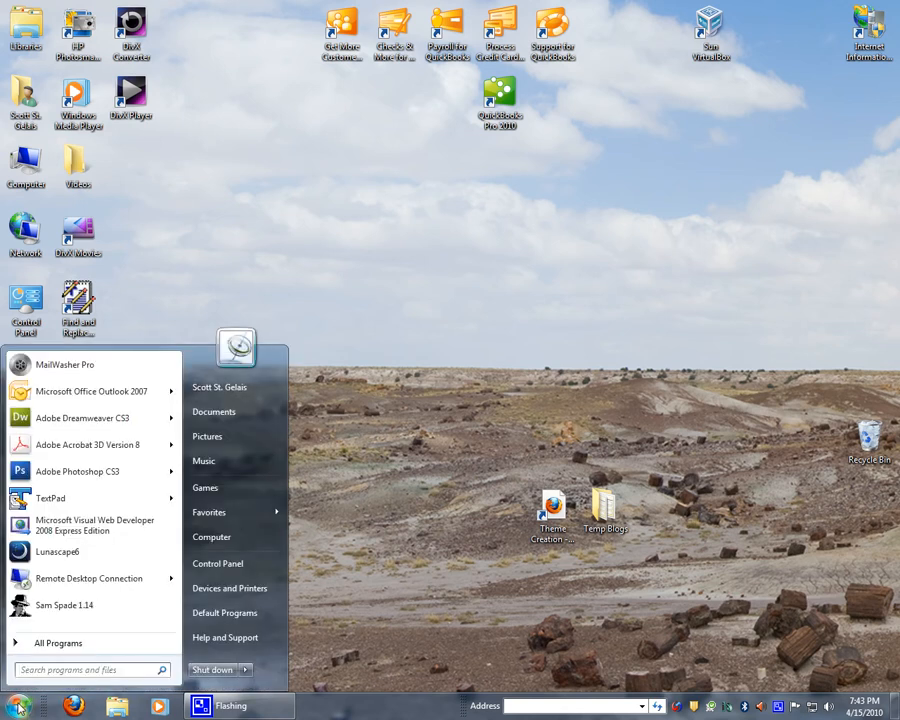
click(57, 642)
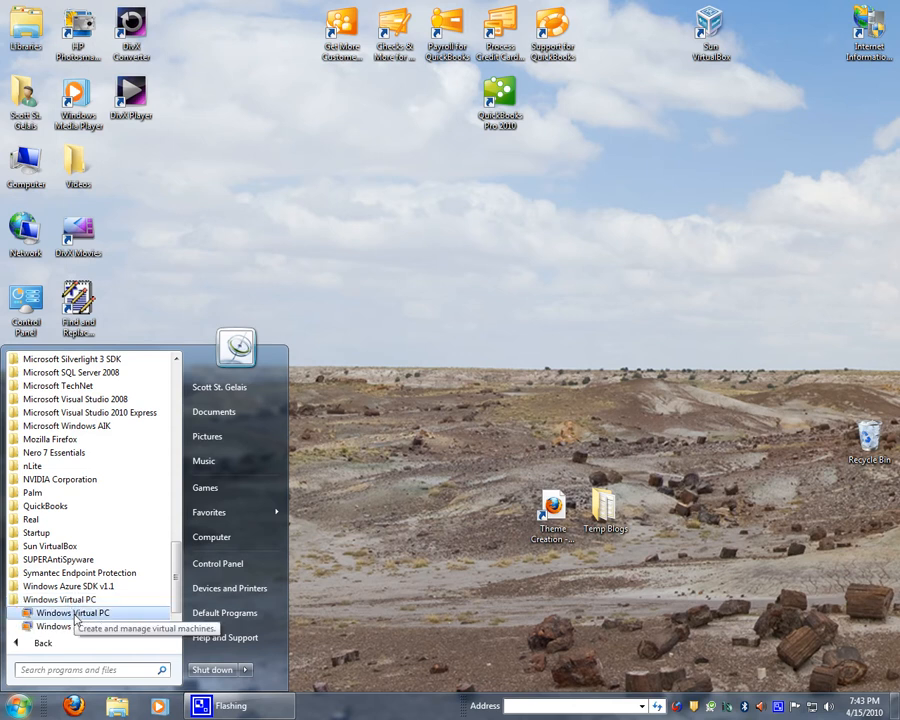
click(72, 612)
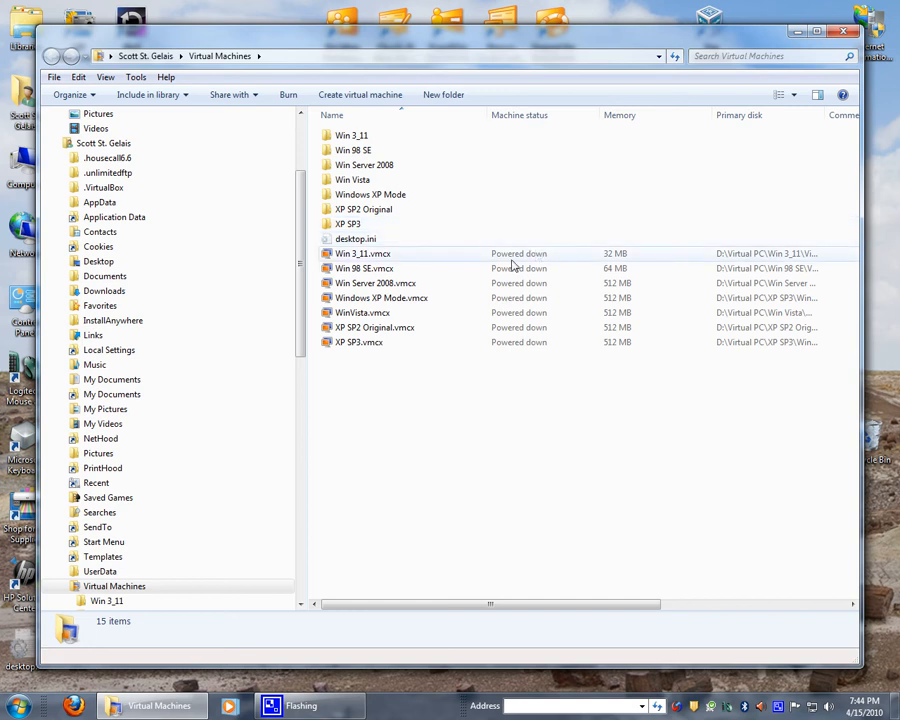
- Boot Win 98 SE.vmcx and bring up its running machine window
click(363, 268)
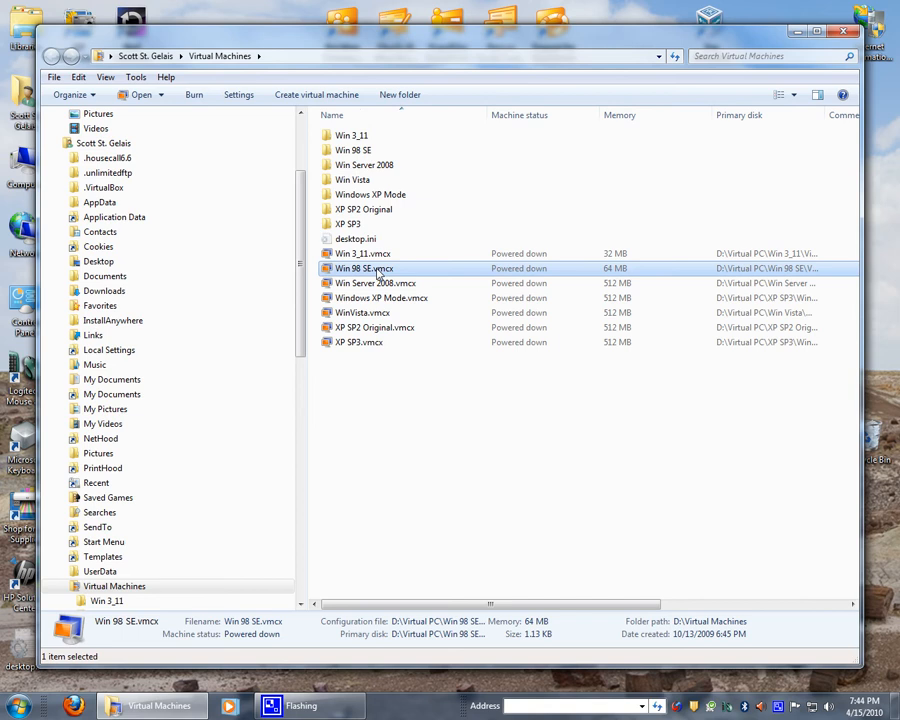
double_click(365, 268)
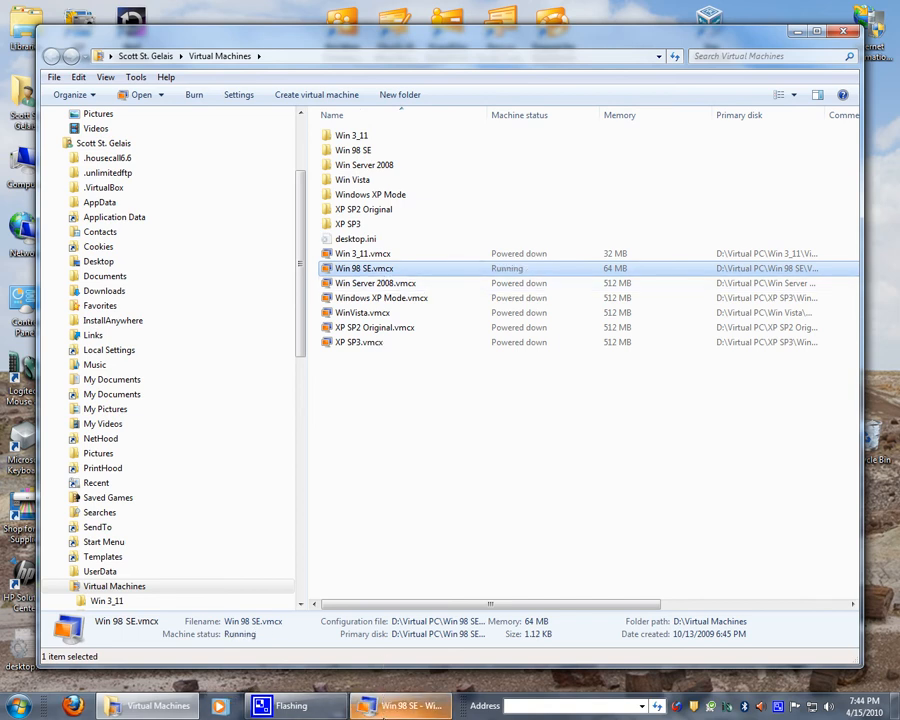
double_click(364, 268)
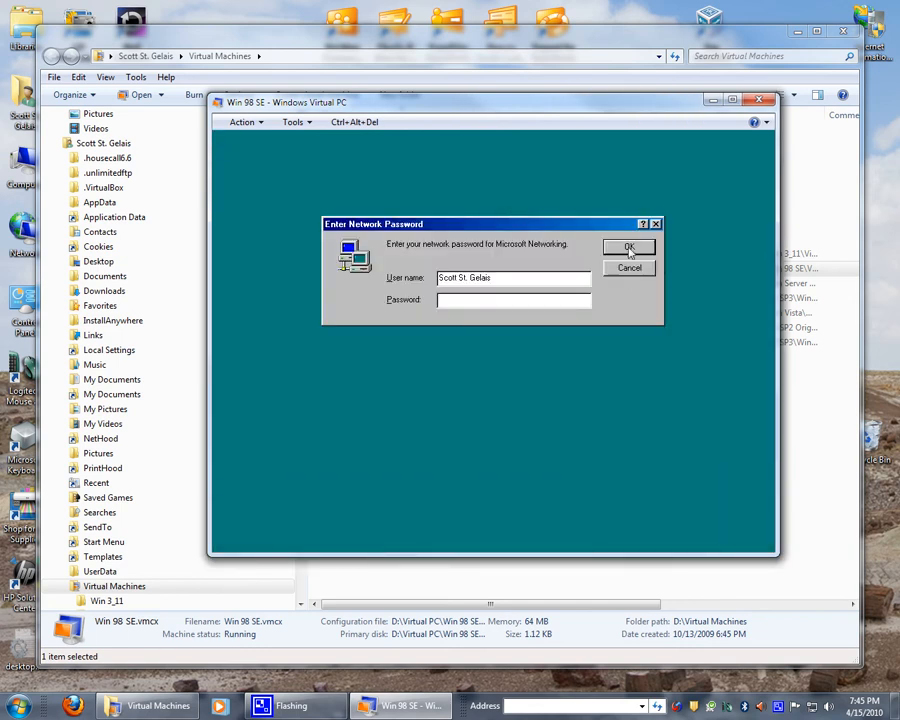
- Dismiss the Windows 98 network password prompt and launch WebCompass from its desktop shortcut
click(629, 248)
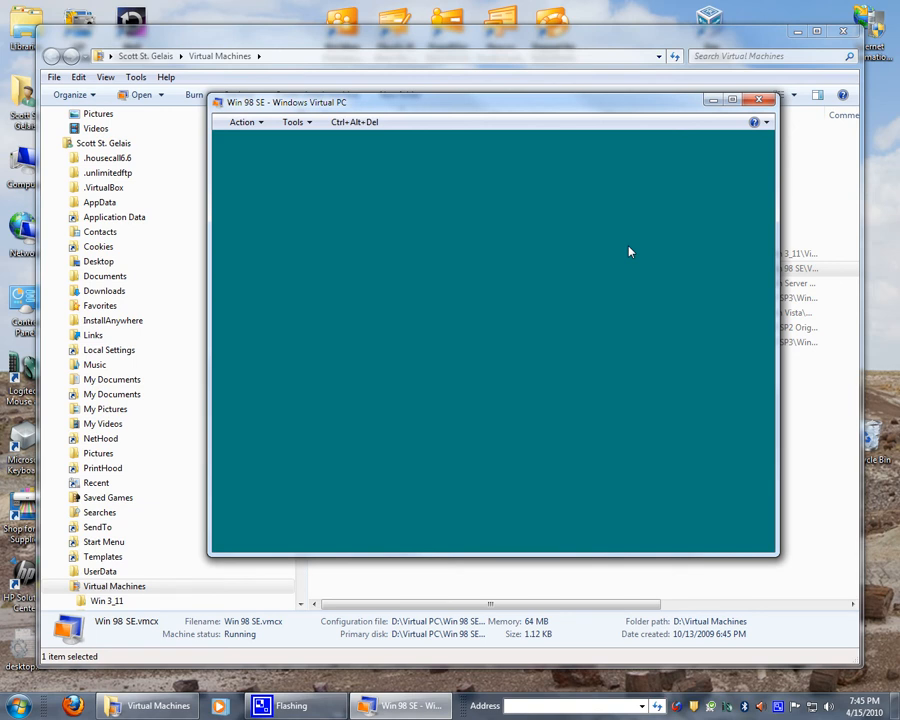
mouse_move(531, 391)
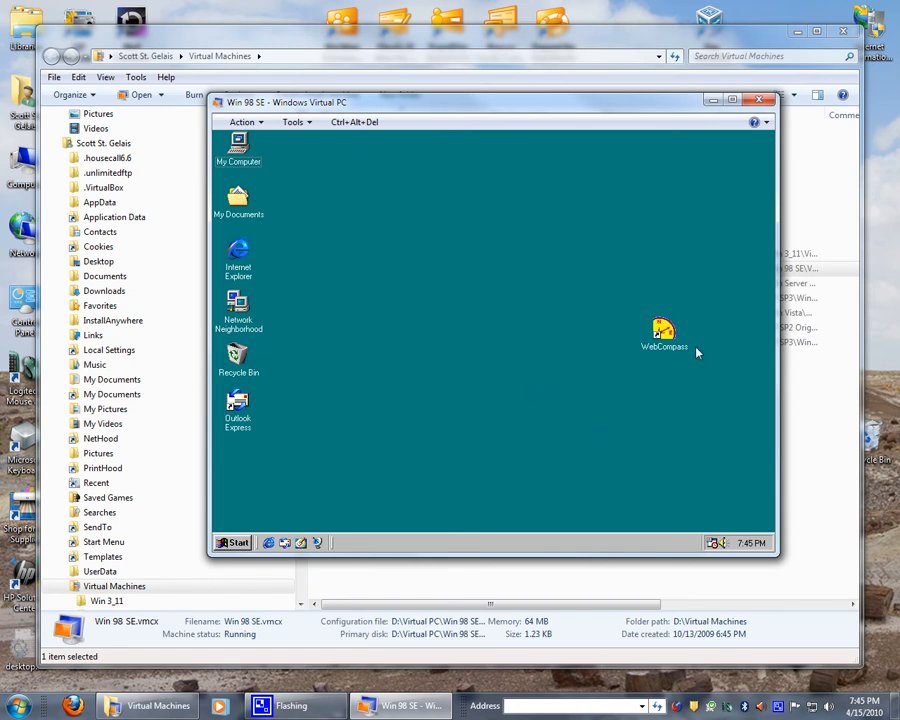
click(663, 335)
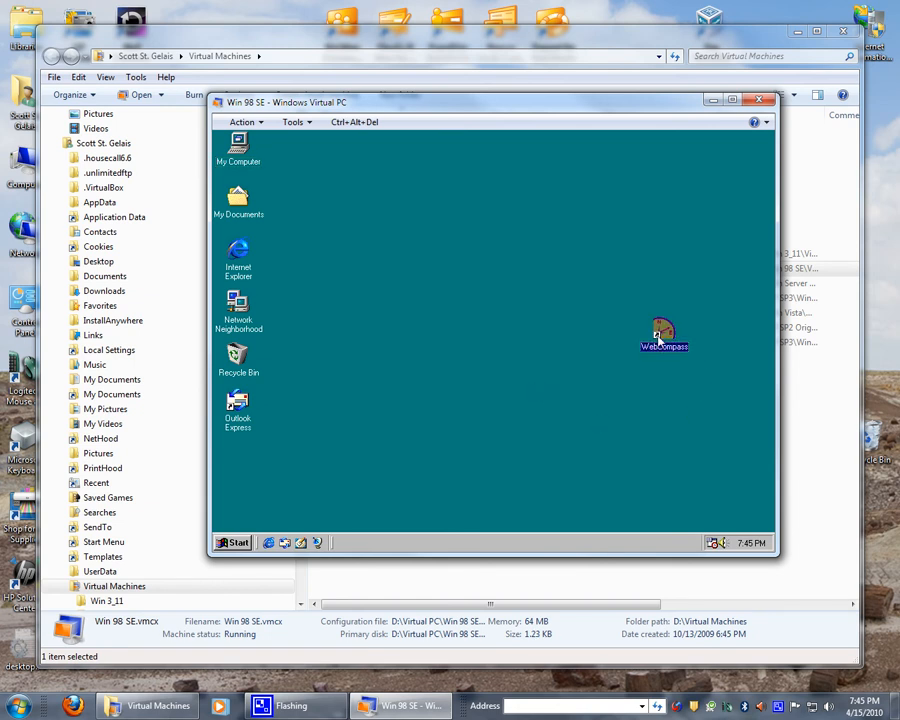
double_click(663, 335)
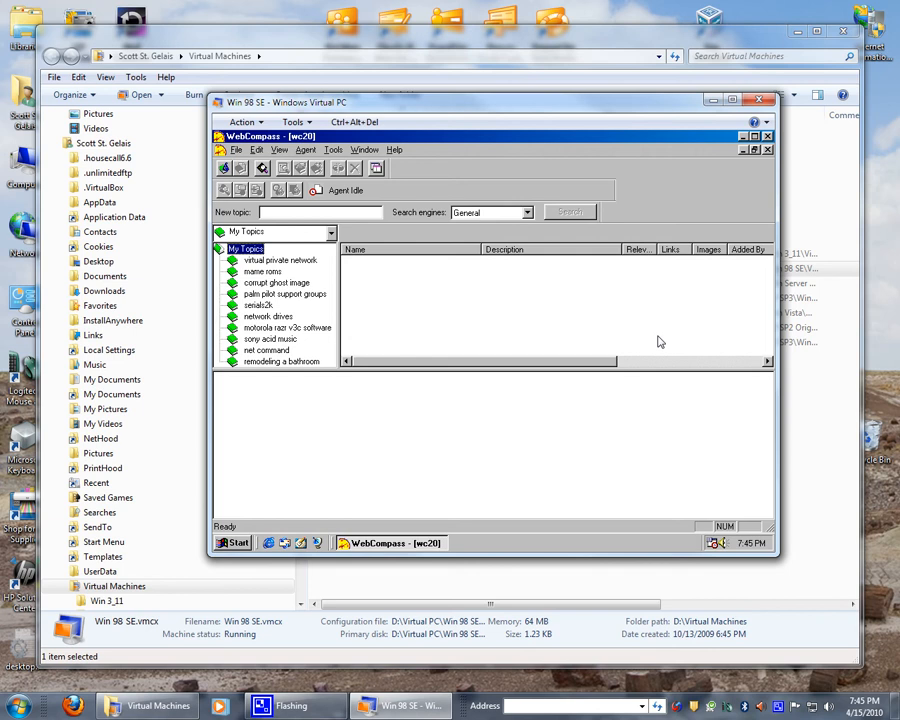
mouse_move(337, 148)
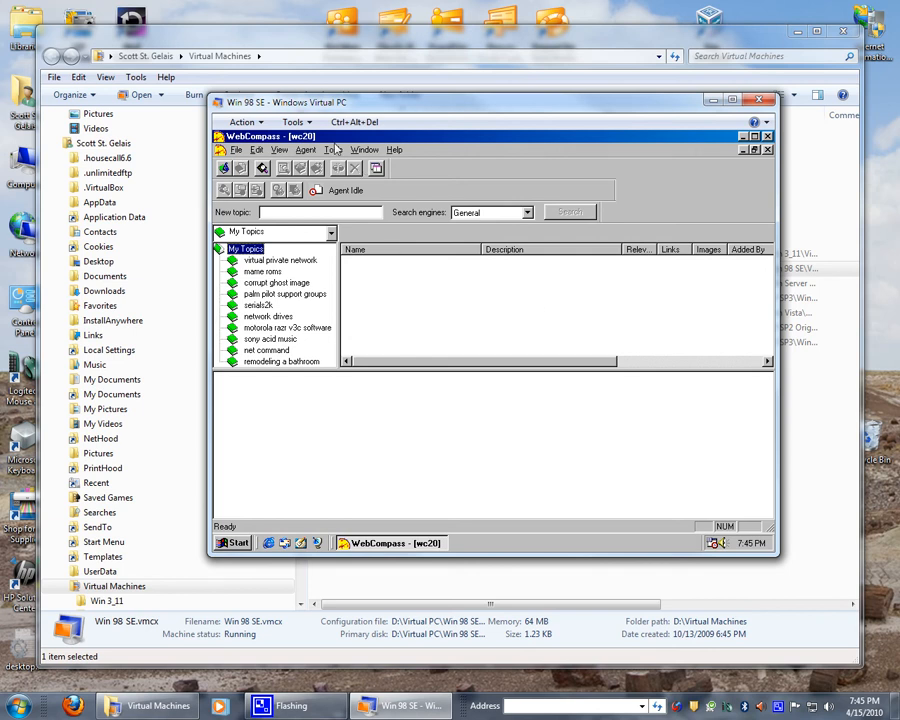
- View WebCompass's Tools > Options dialog, including the search resources settings
click(334, 150)
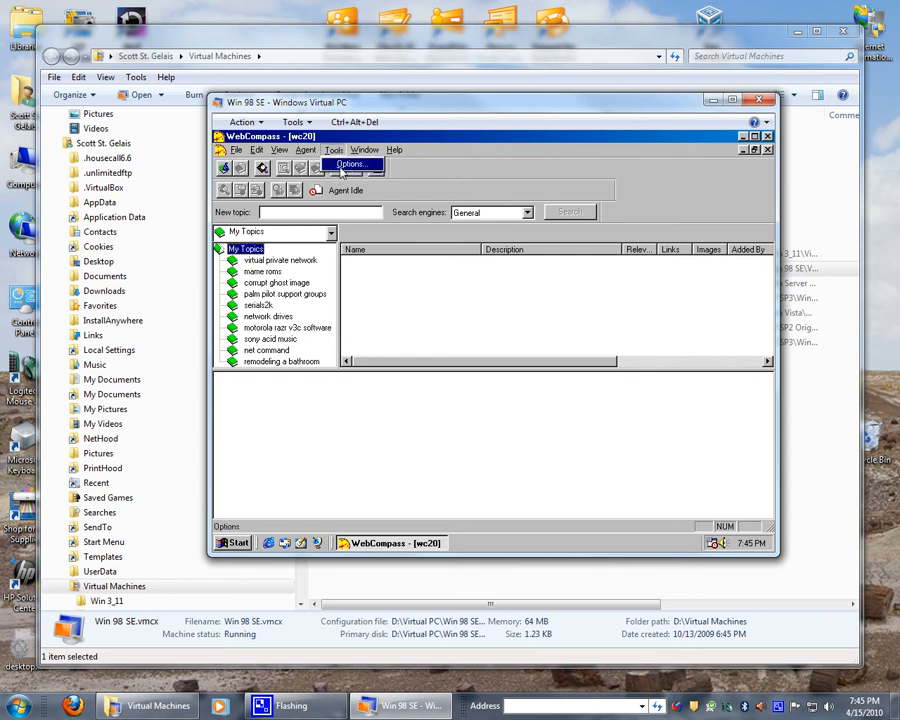
click(350, 164)
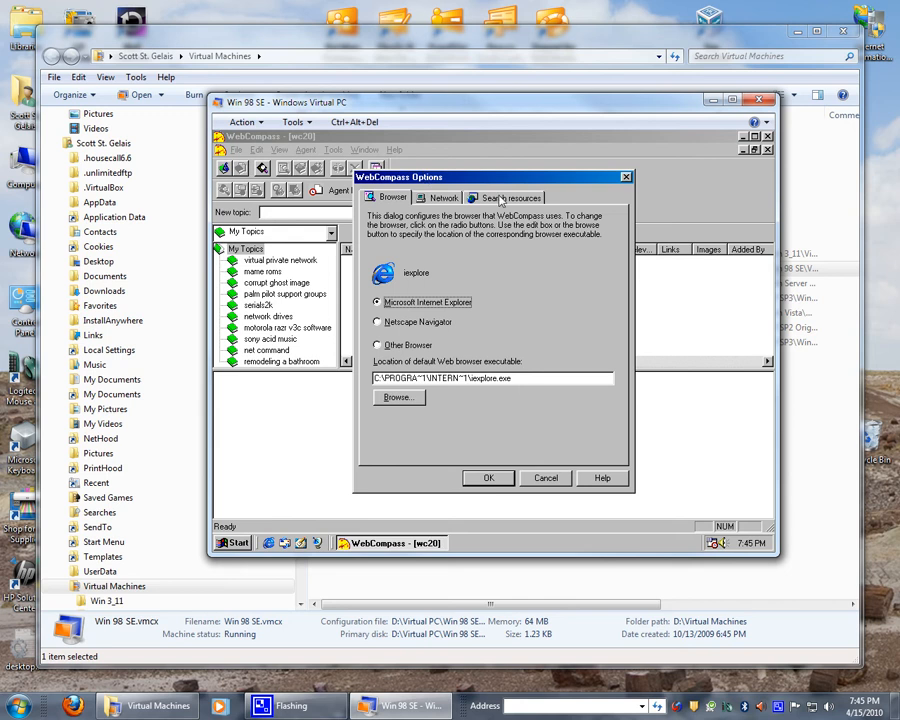
click(505, 197)
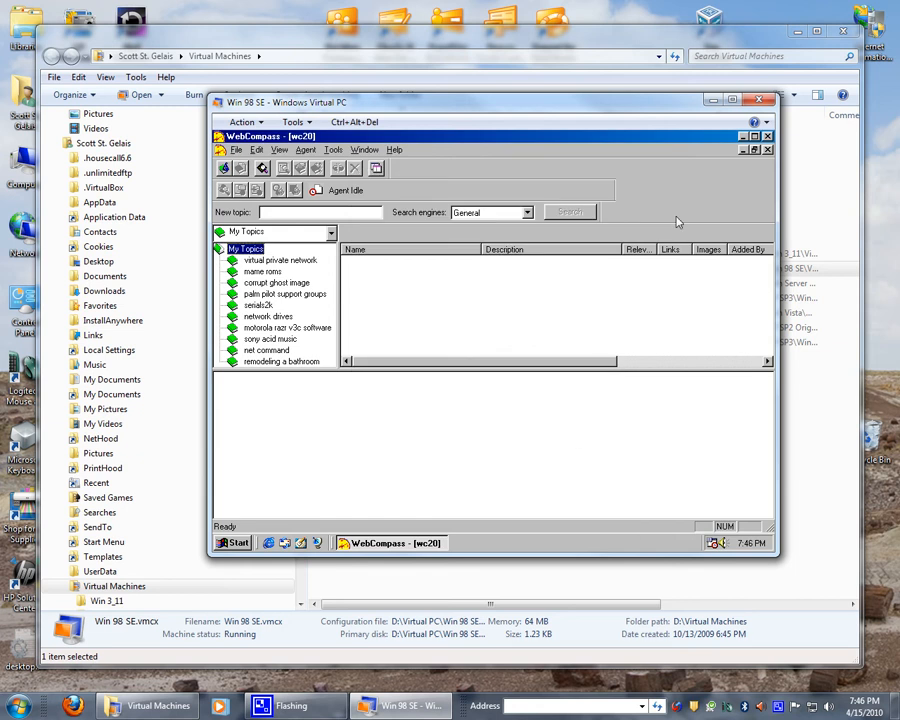
mouse_move(767, 137)
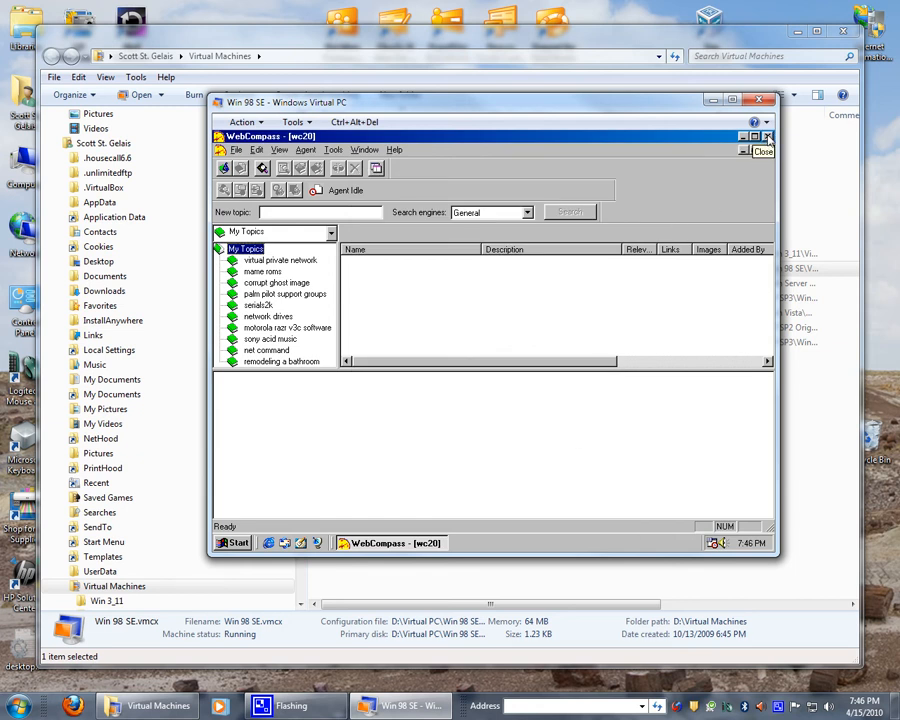
- Close WebCompass and shut down Windows 98 via Start > Shut Down, confirming with OK
click(763, 151)
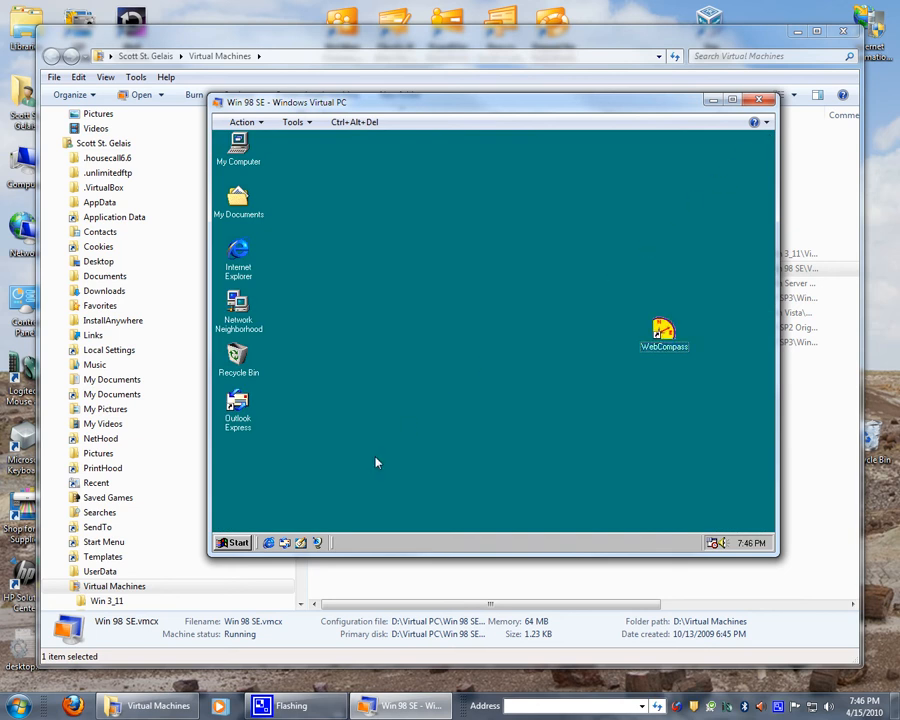
click(232, 542)
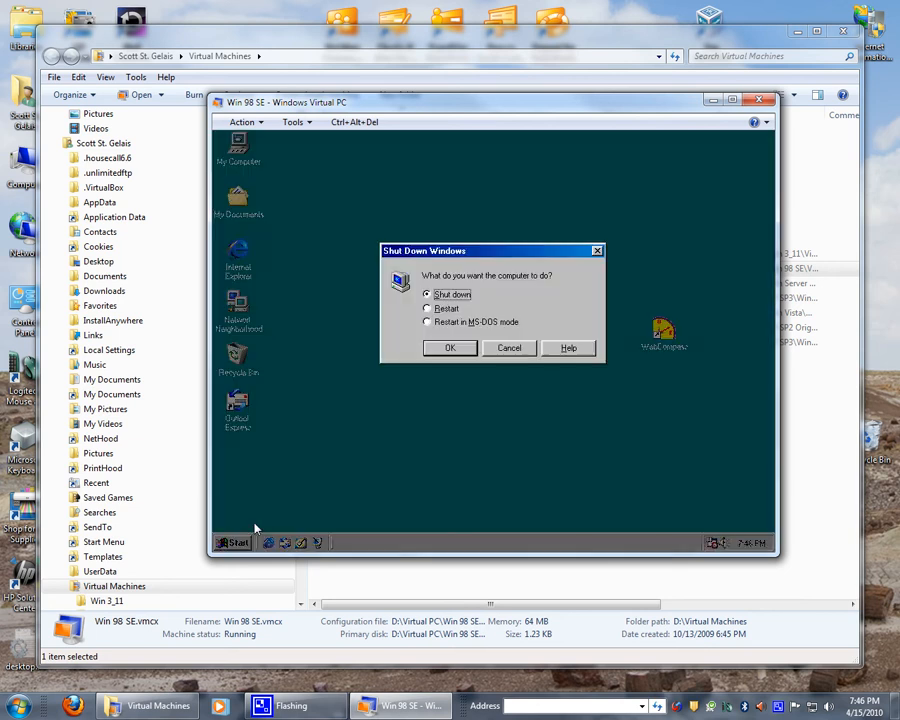
click(449, 347)
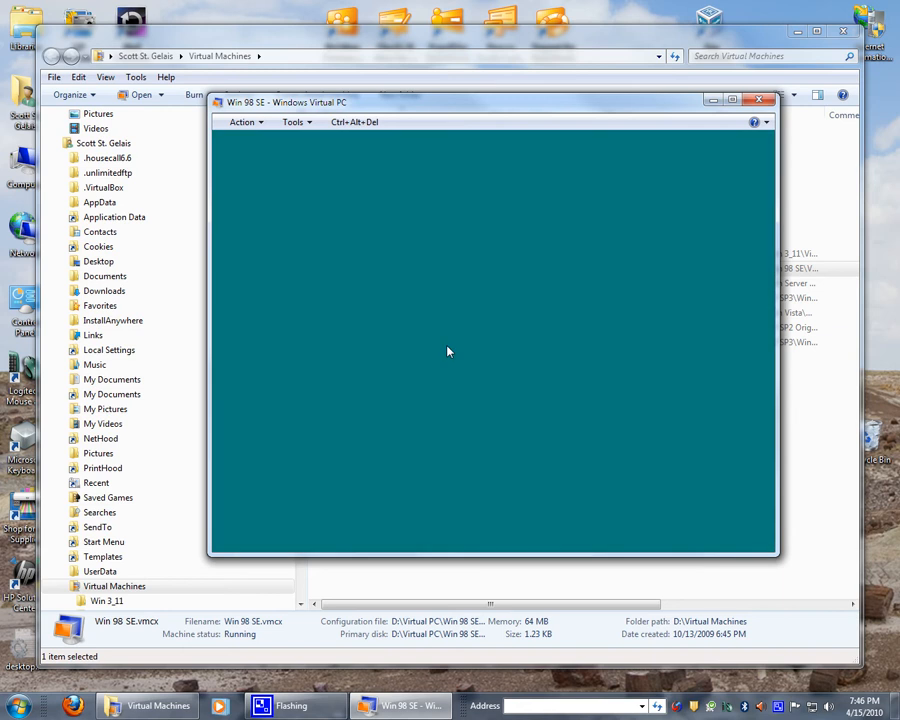
- Check in the Virtual Machines folder that Win 98 SE now shows as powered down
click(758, 99)
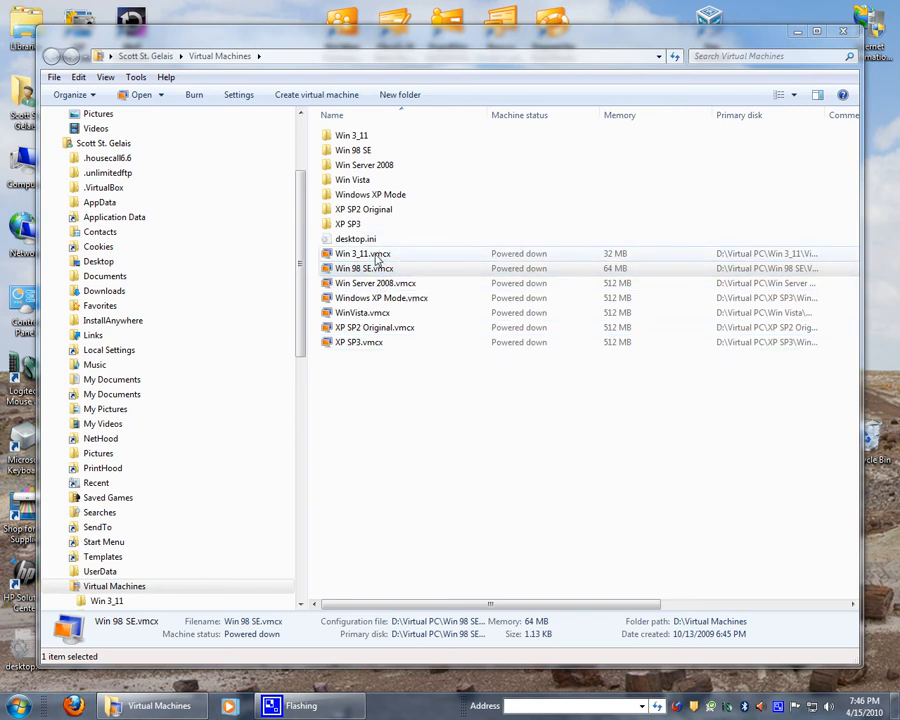
click(364, 268)
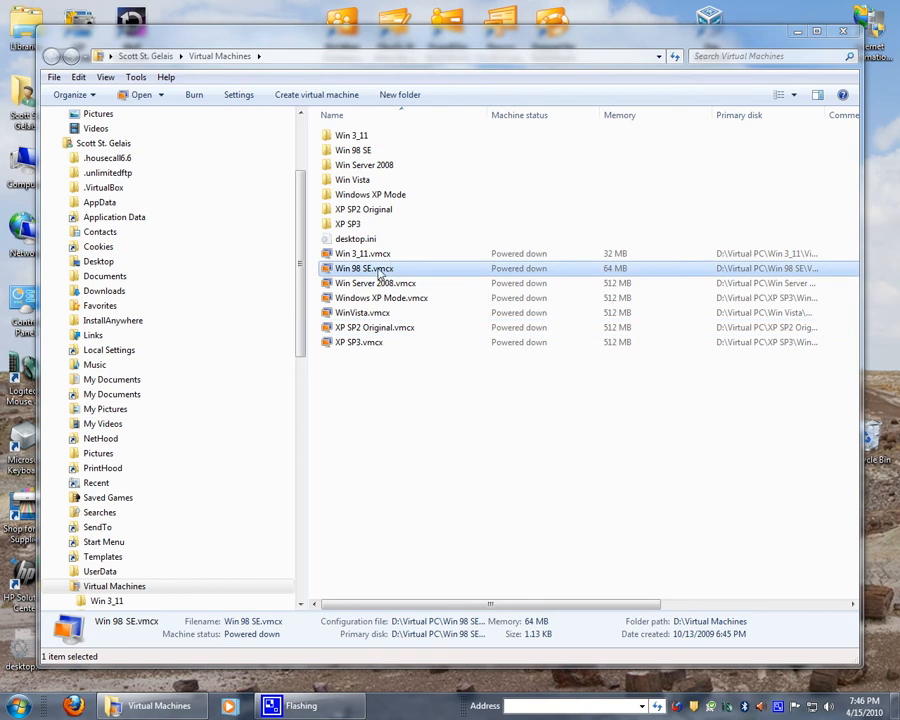
mouse_move(370, 312)
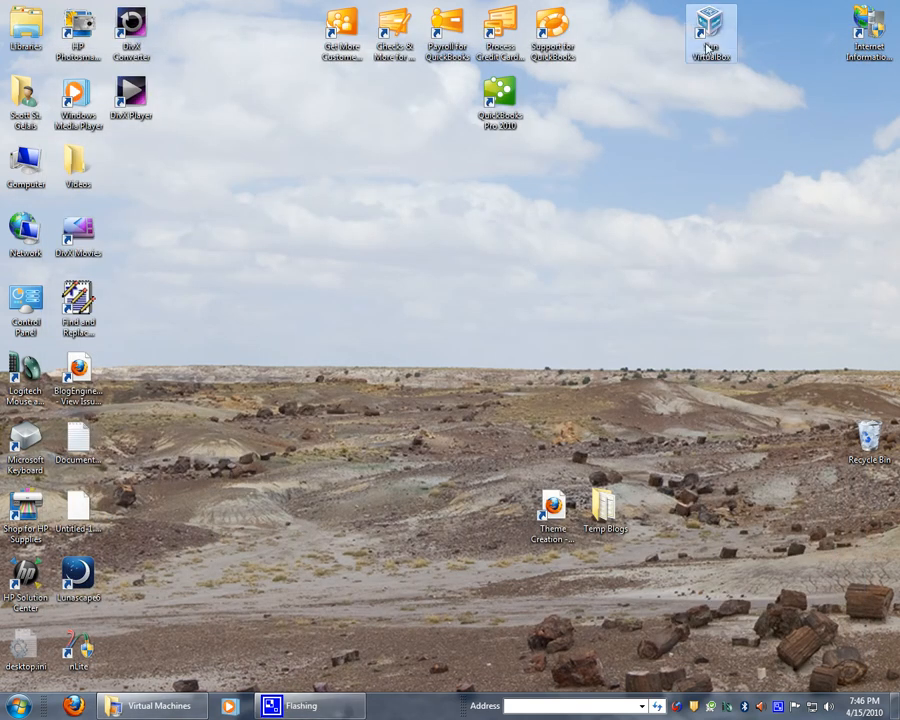
double_click(710, 30)
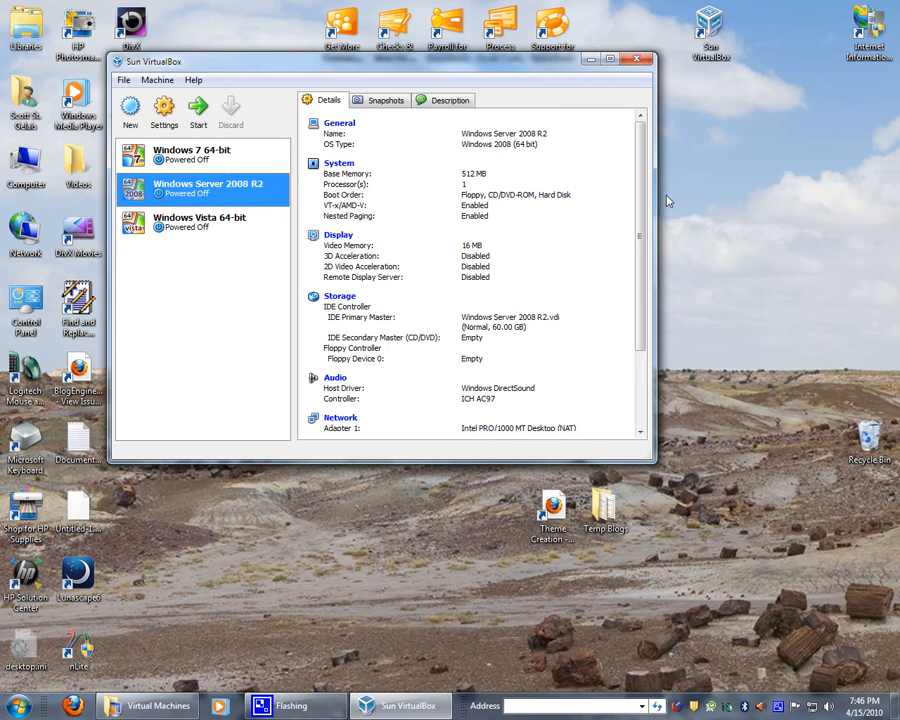
mouse_move(225, 277)
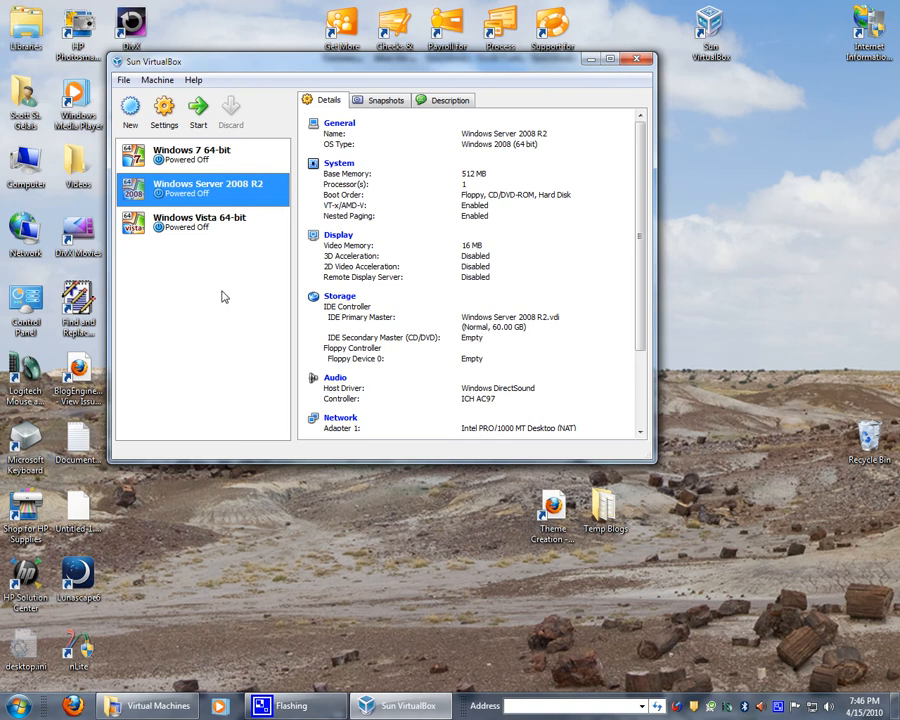
mouse_move(197, 110)
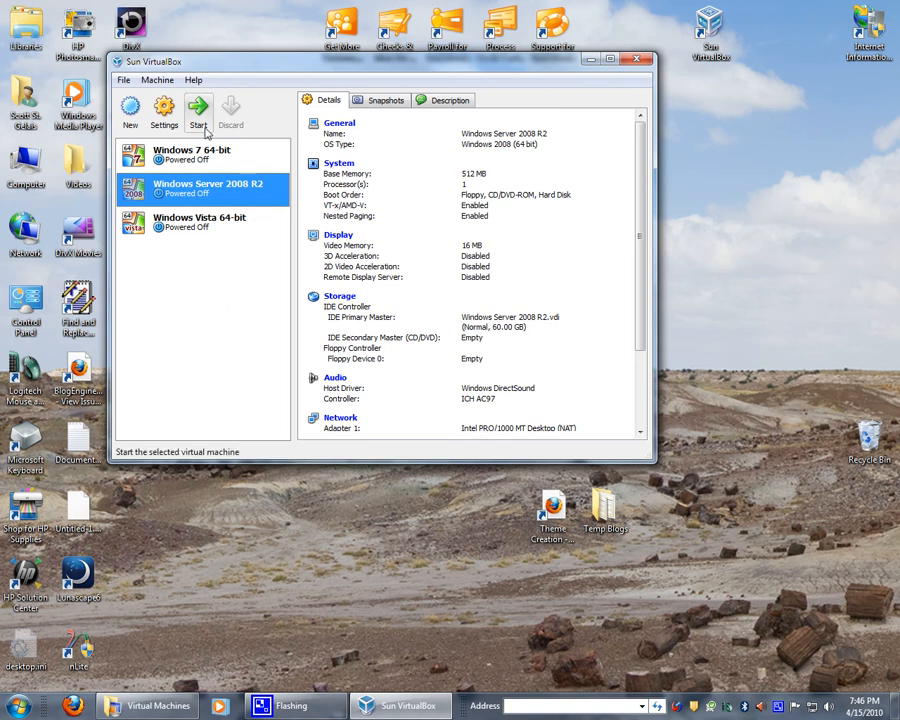
mouse_move(130, 110)
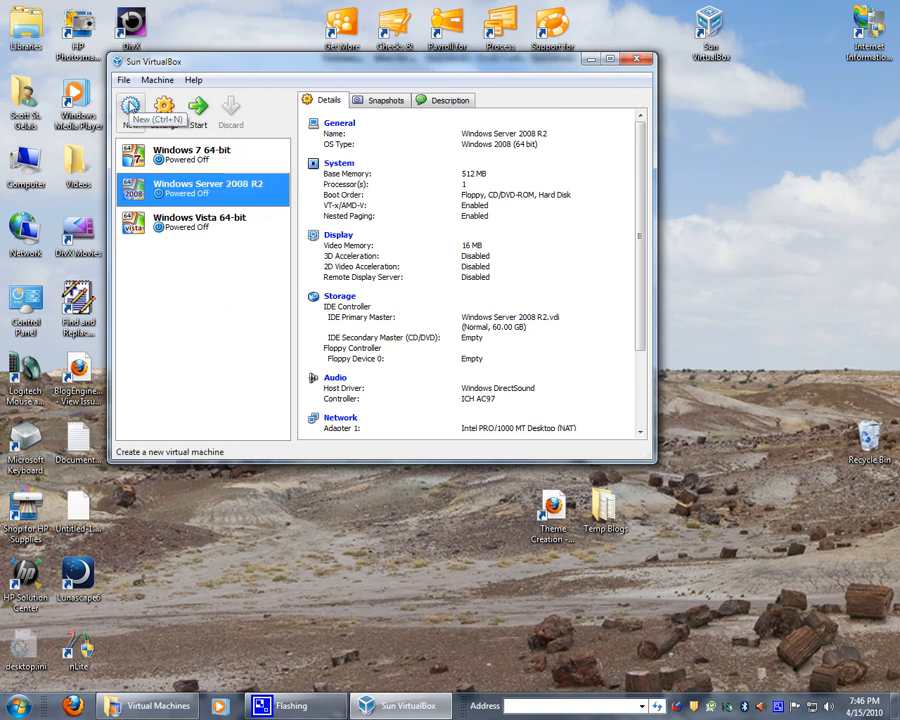
click(130, 108)
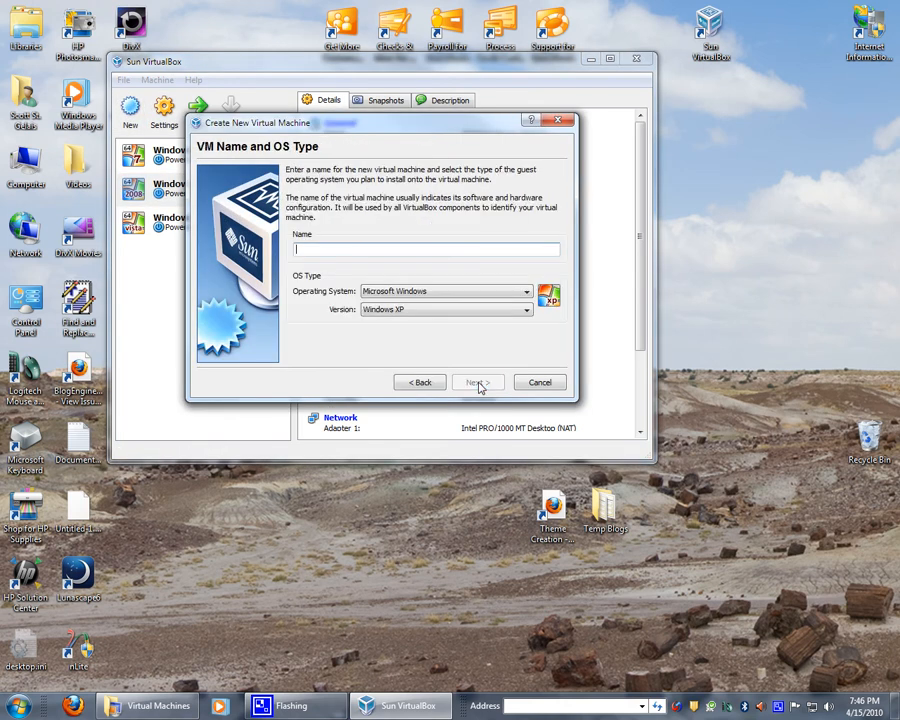
click(527, 309)
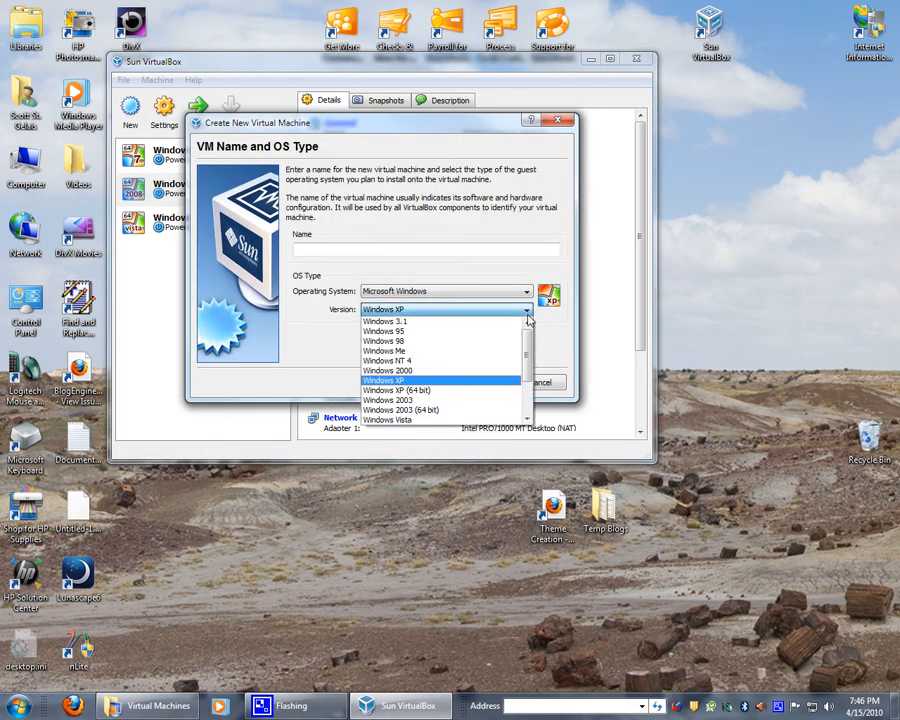
mouse_move(476, 321)
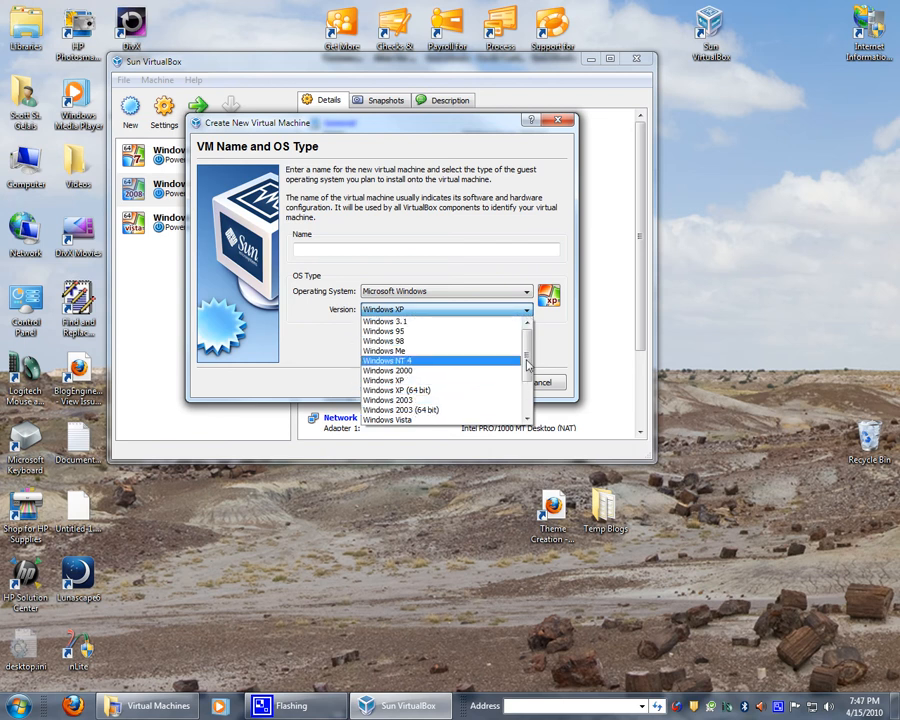
scroll(down, 3)
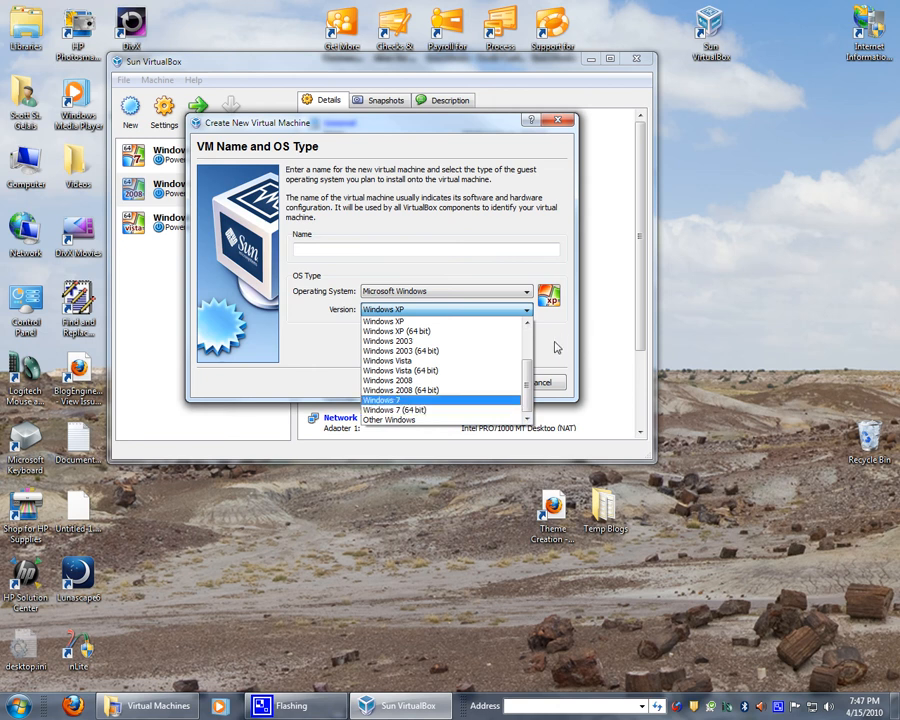
click(525, 291)
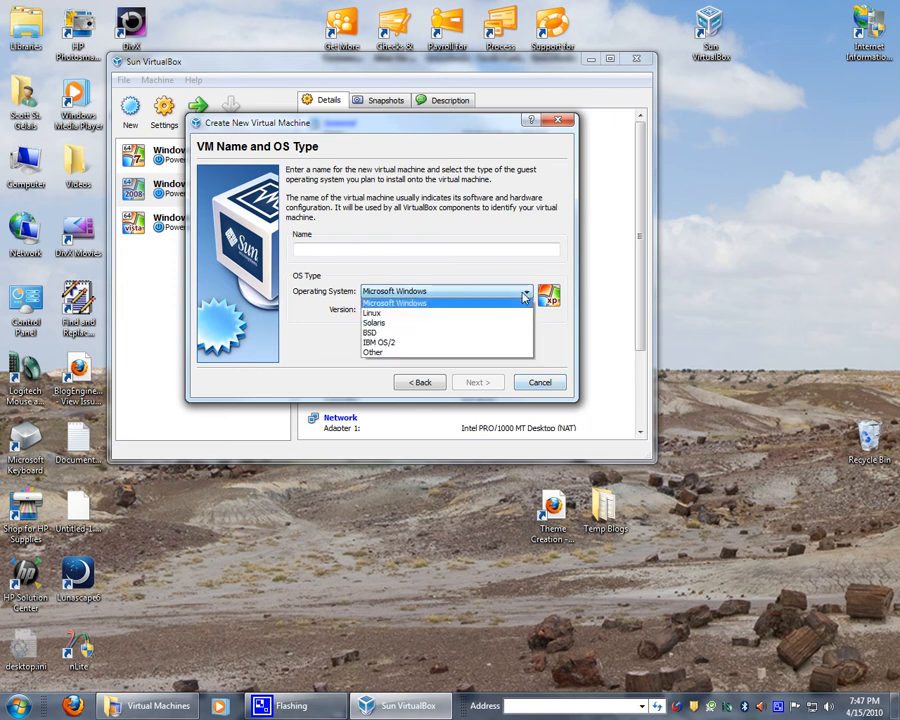
mouse_move(405, 332)
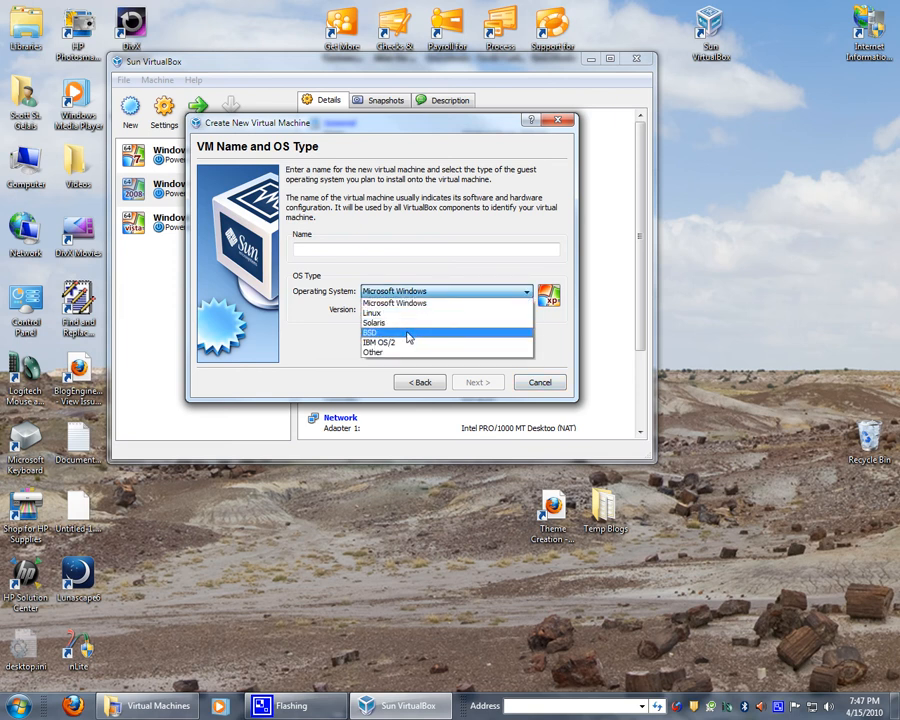
mouse_move(381, 342)
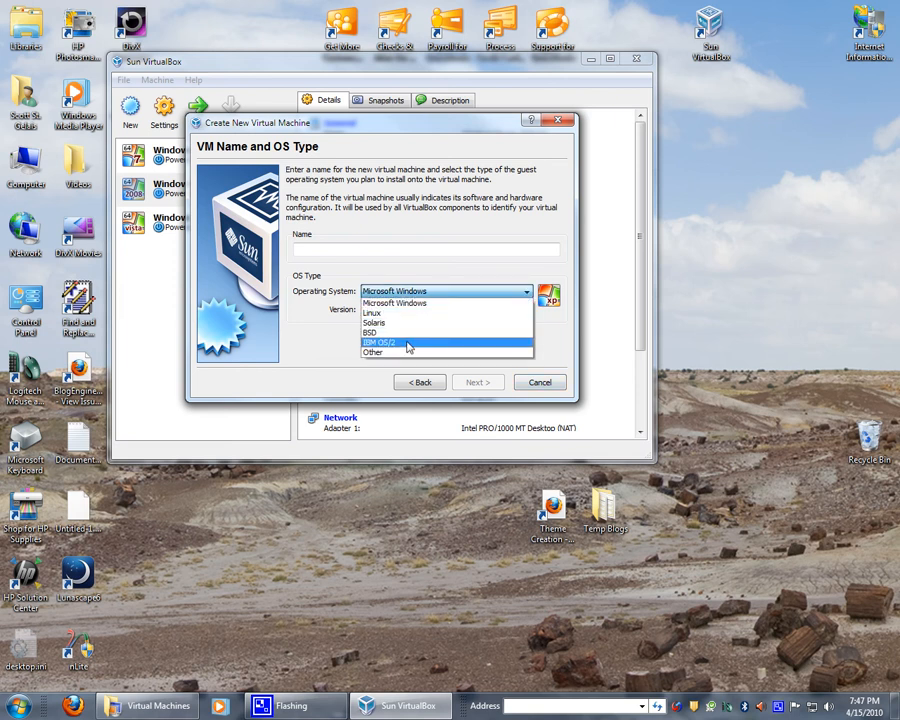
click(394, 303)
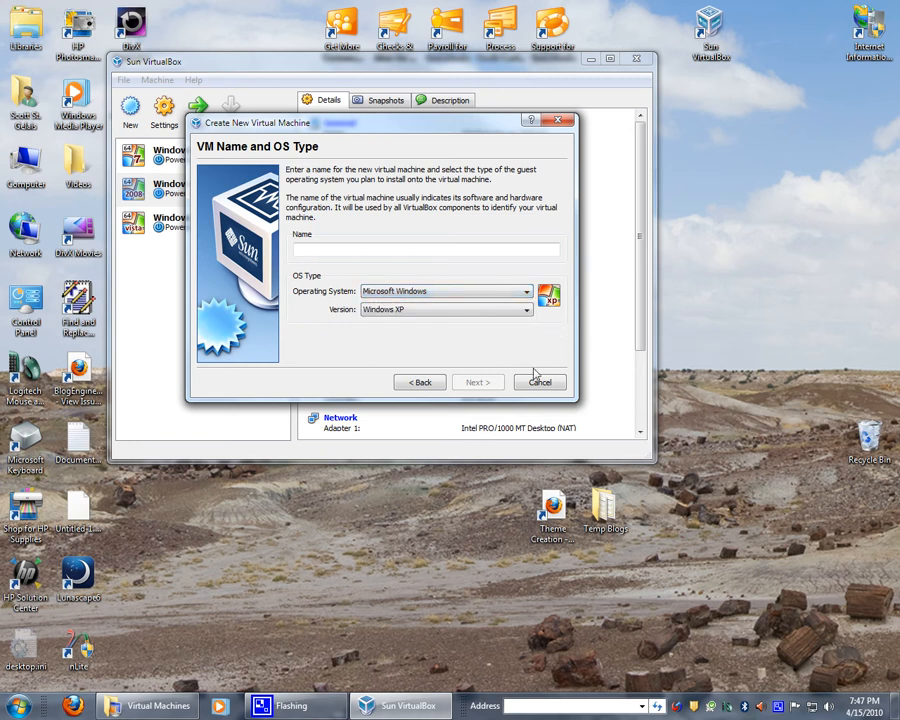
click(539, 381)
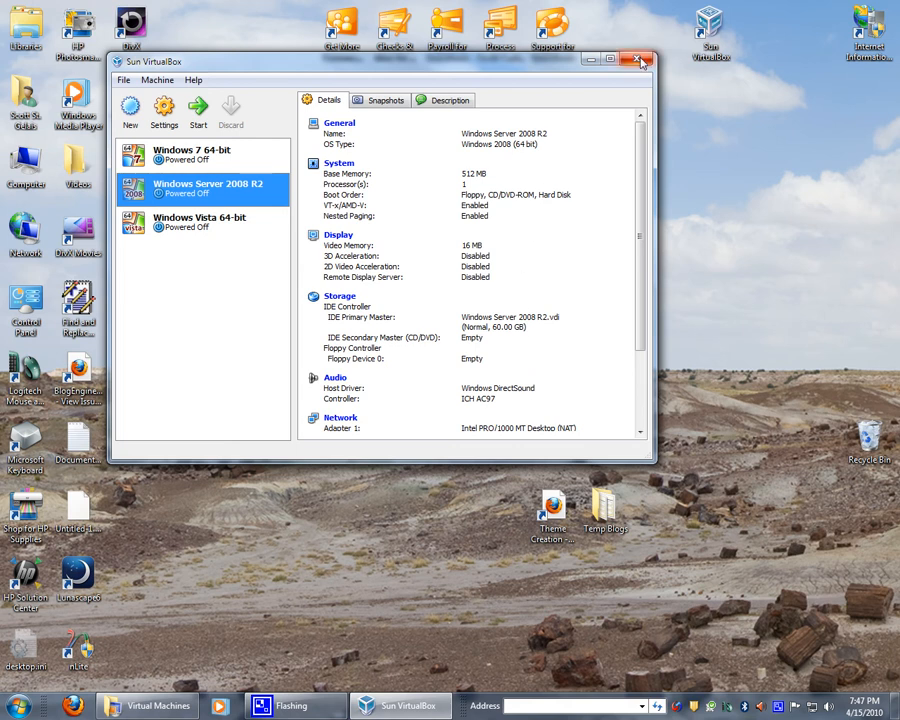
- Close VirtualBox and launch Win 3_11.vmcx from the Virtual Machines folder
click(641, 61)
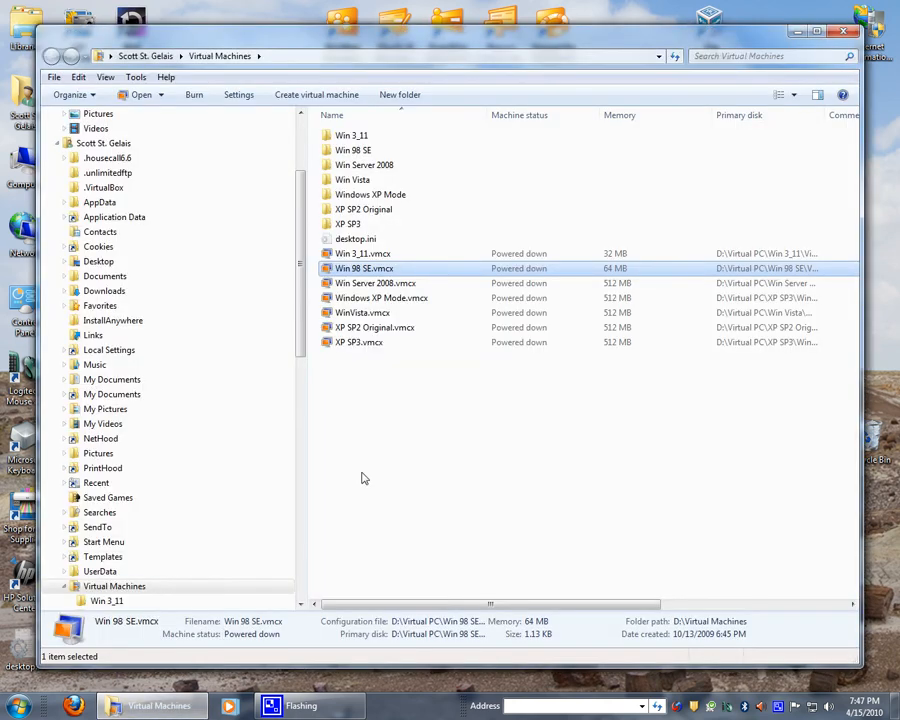
mouse_move(363, 253)
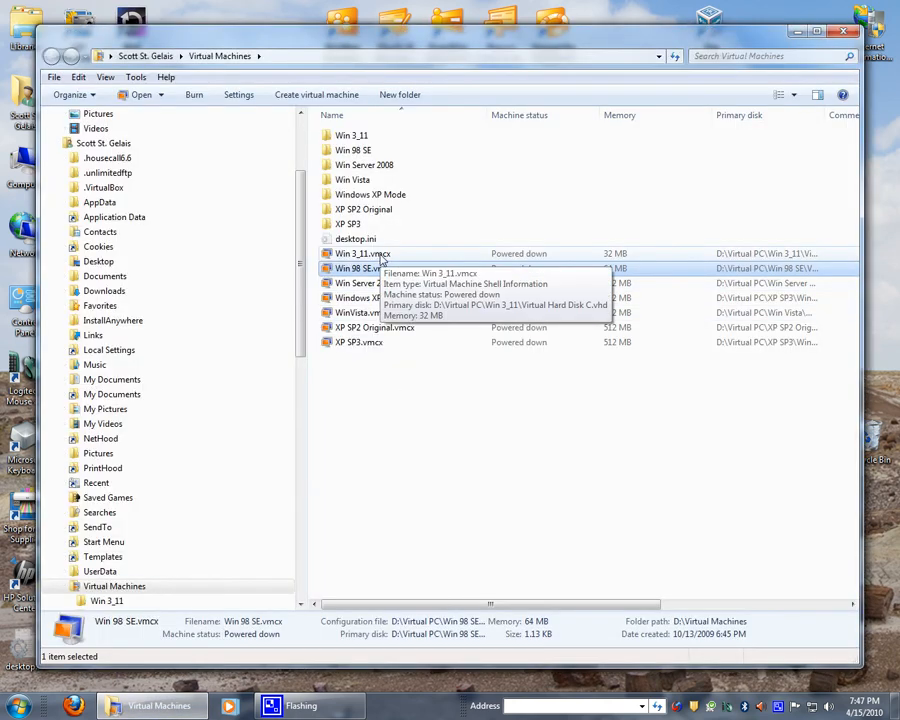
click(363, 253)
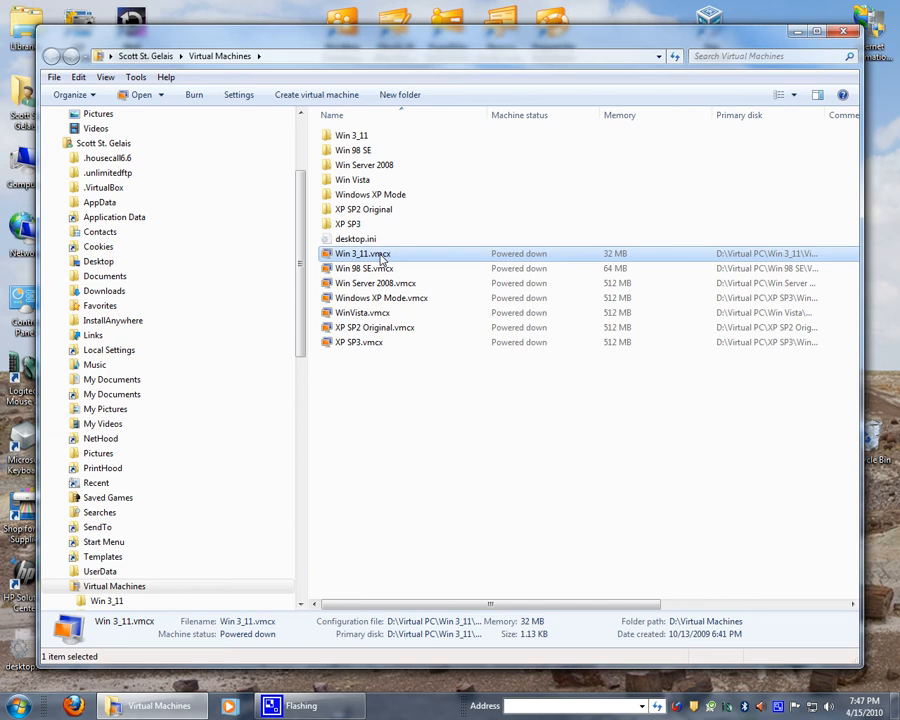
double_click(362, 253)
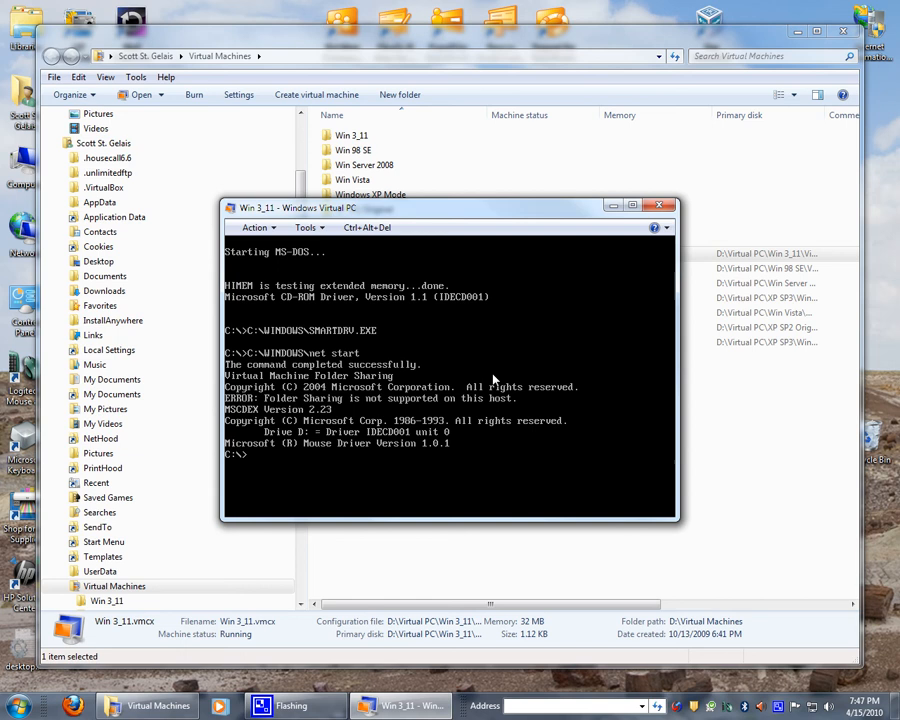
mouse_move(255, 397)
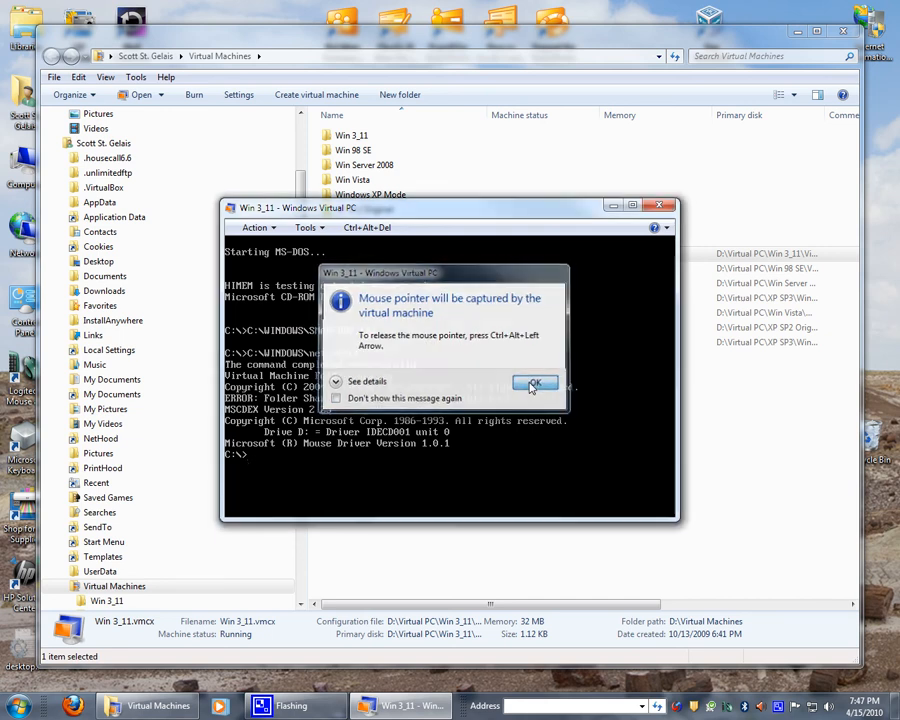
- Acknowledge the mouse capture notice and start AutoCAD R12 with 'acad' at the C:\> prompt
click(535, 383)
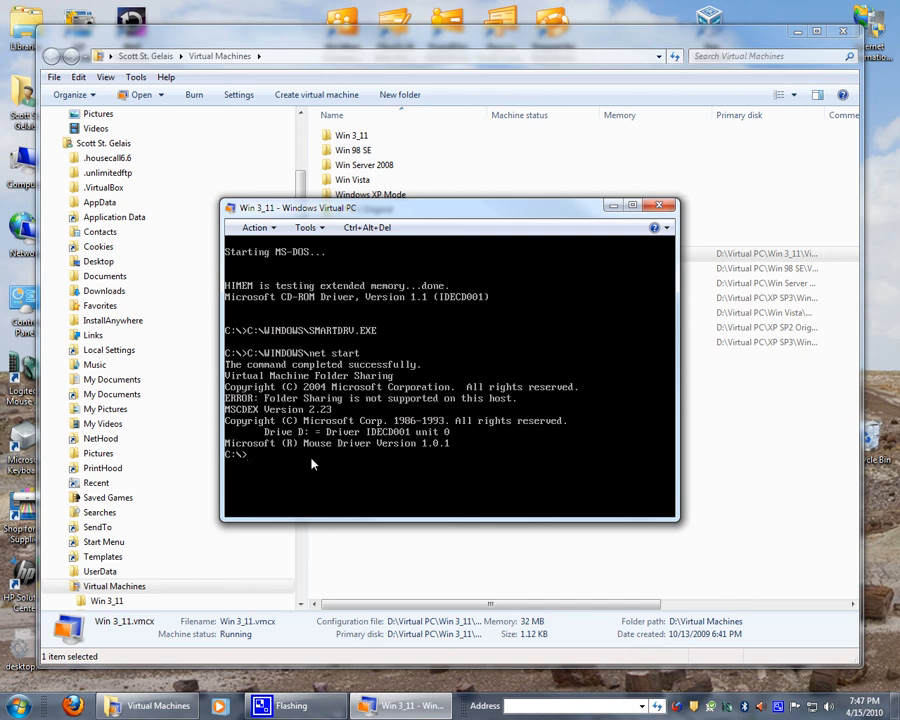
text(acad)
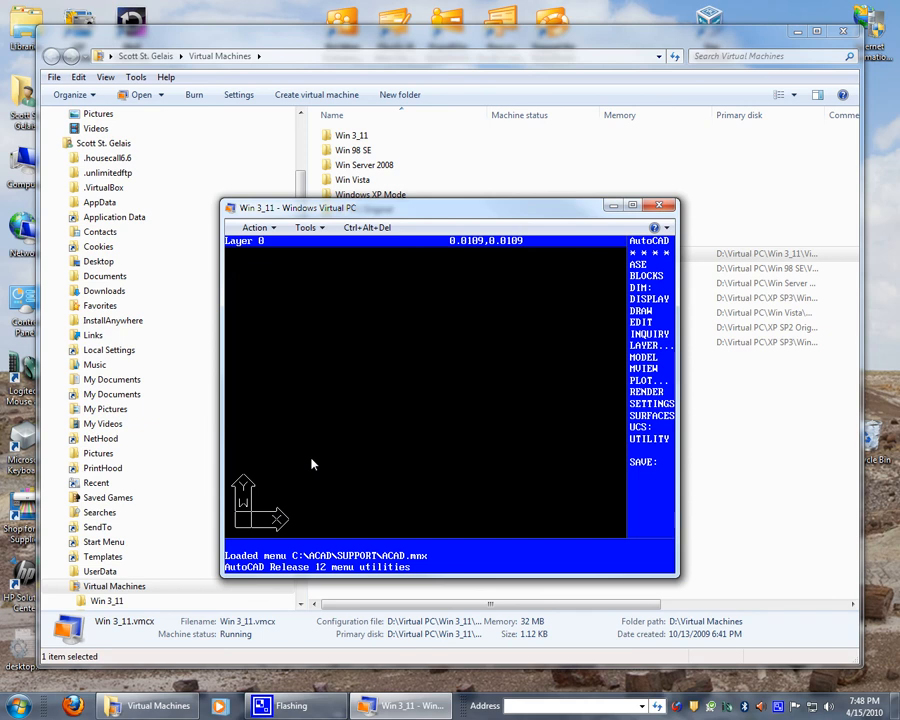
mouse_move(448, 392)
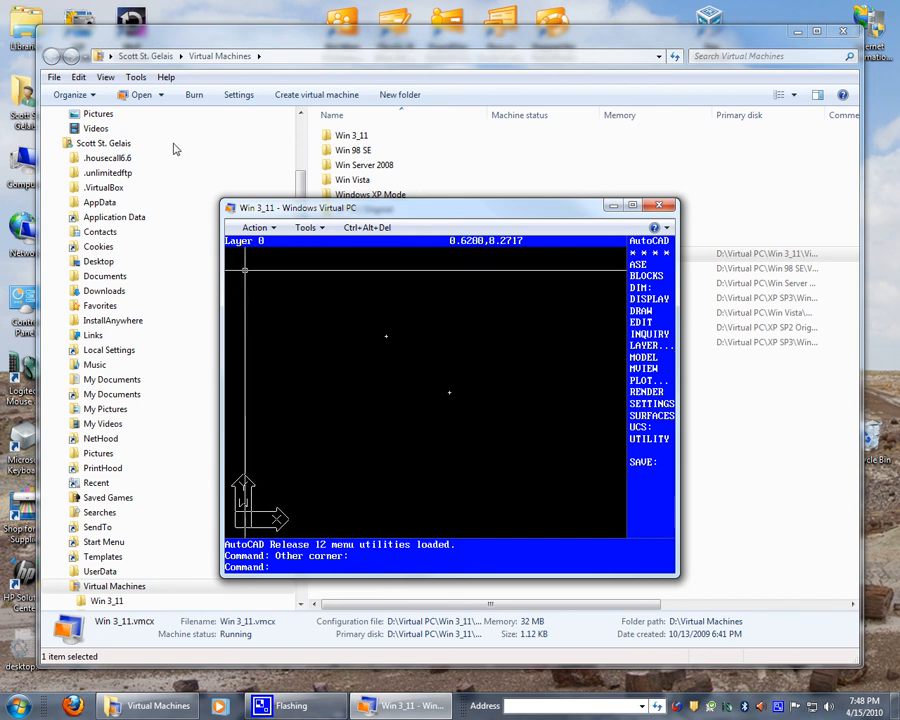
click(241, 240)
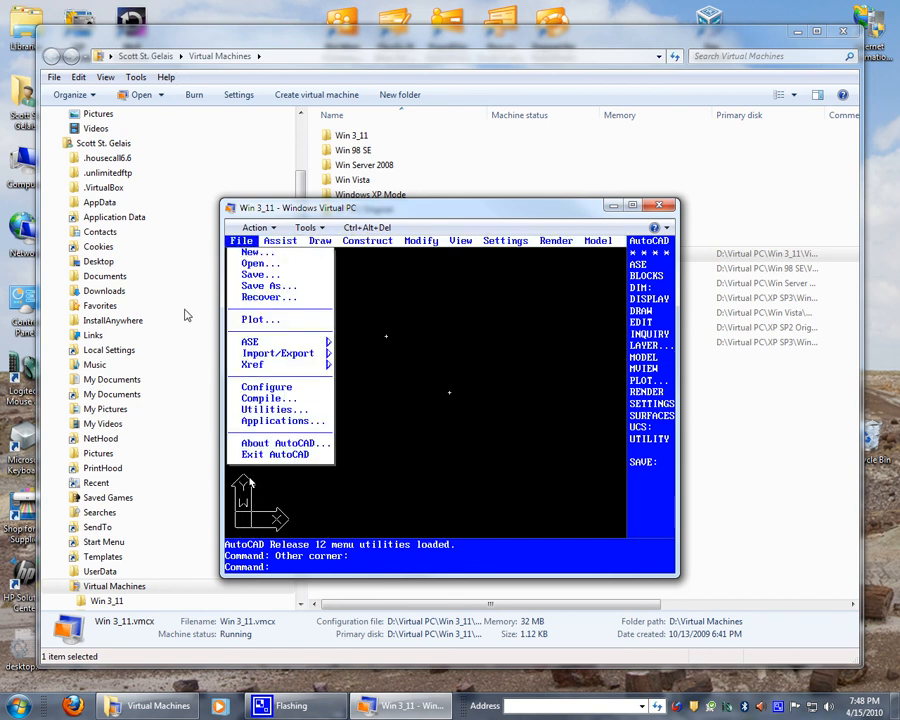
click(280, 454)
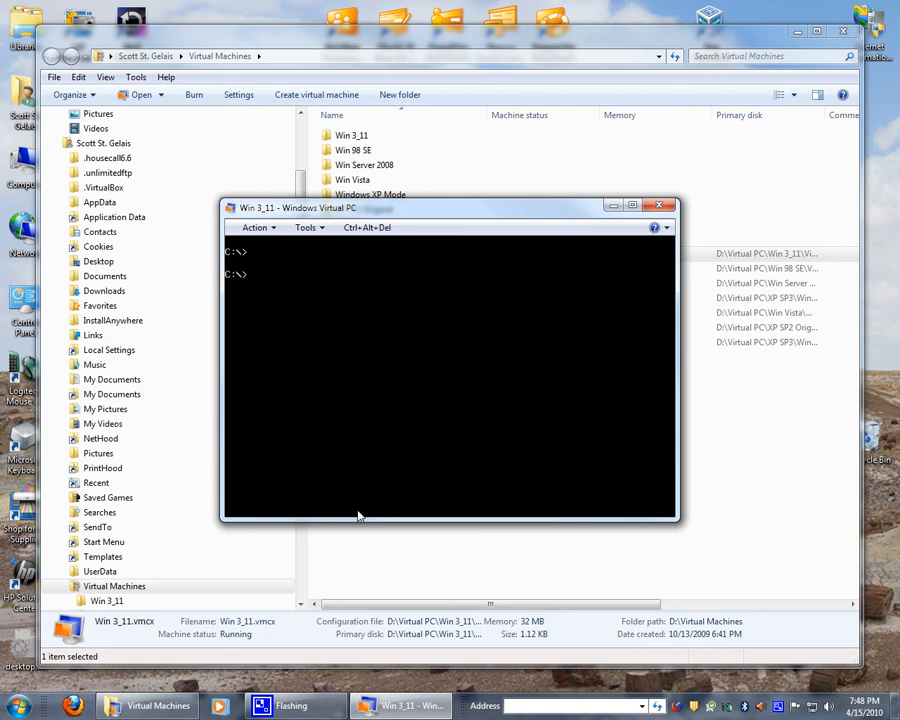
text(win)
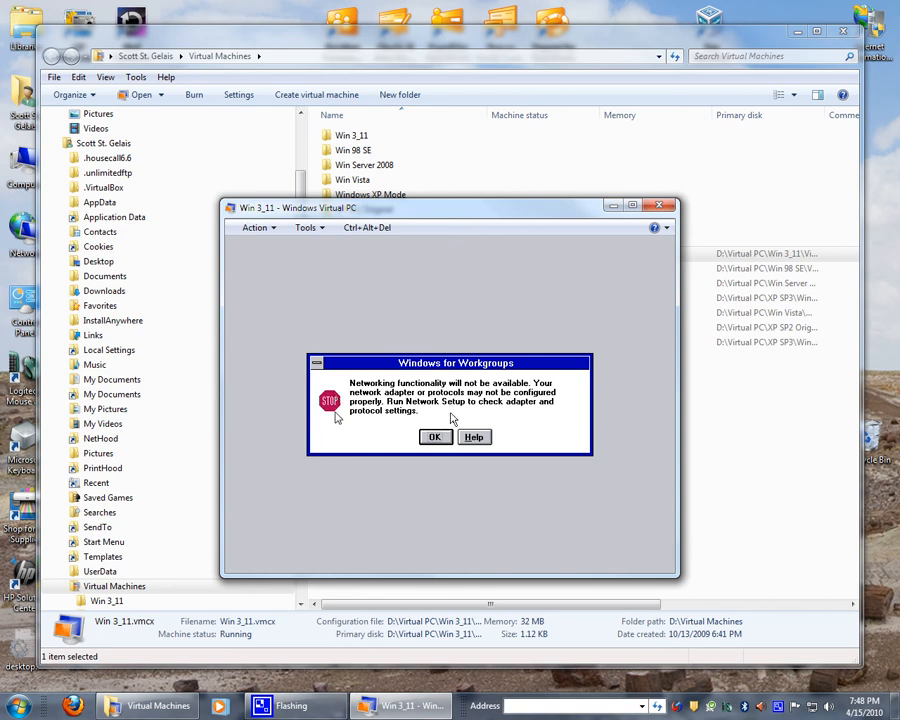
- Dismiss the networking warning and show Help > About Program Manager's version details
click(434, 436)
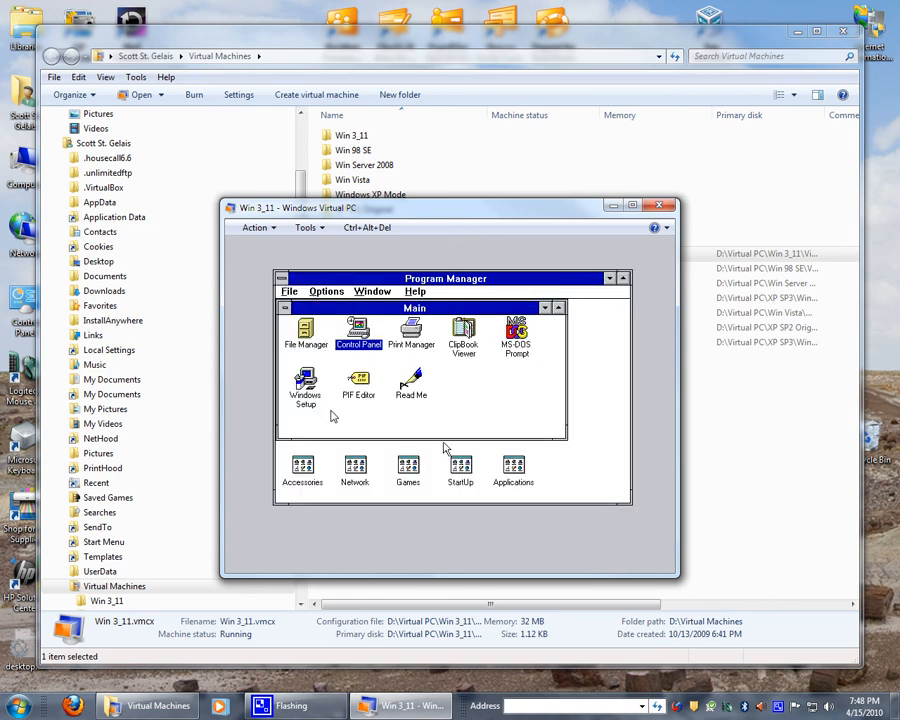
mouse_move(356, 401)
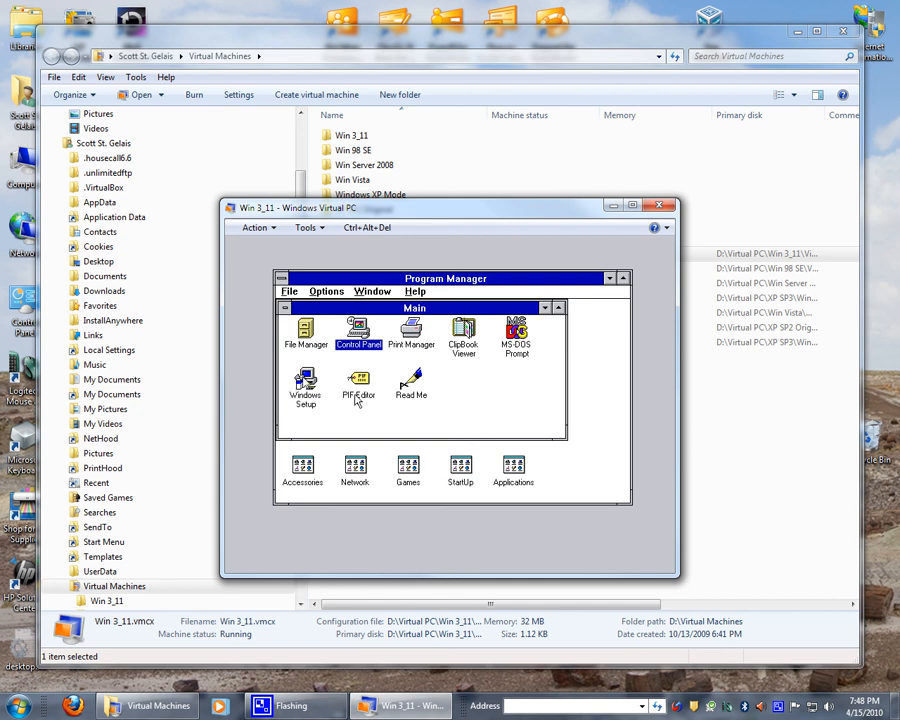
mouse_move(463, 291)
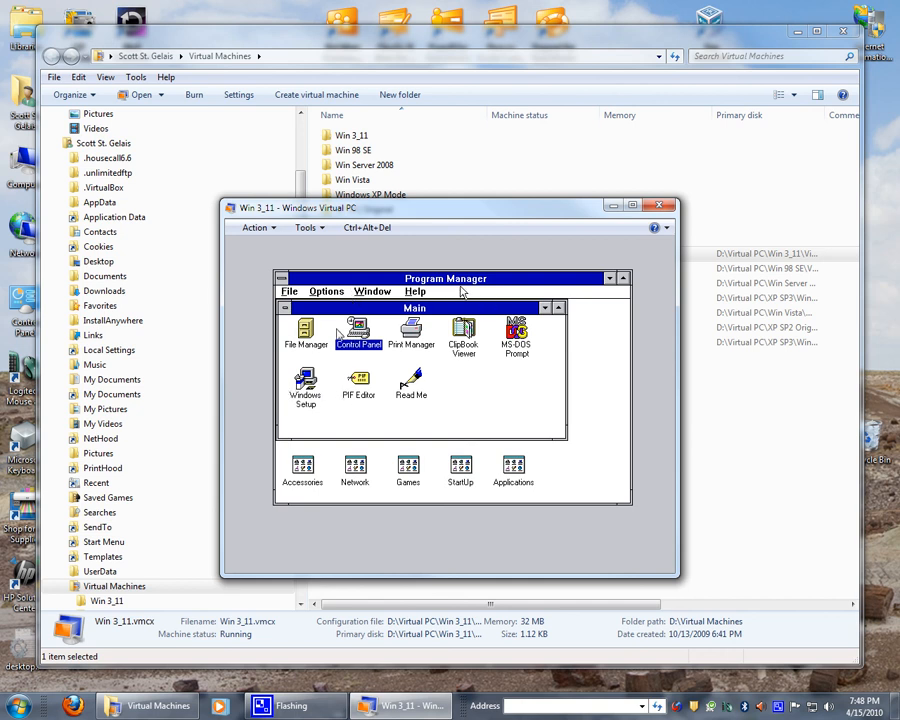
click(414, 291)
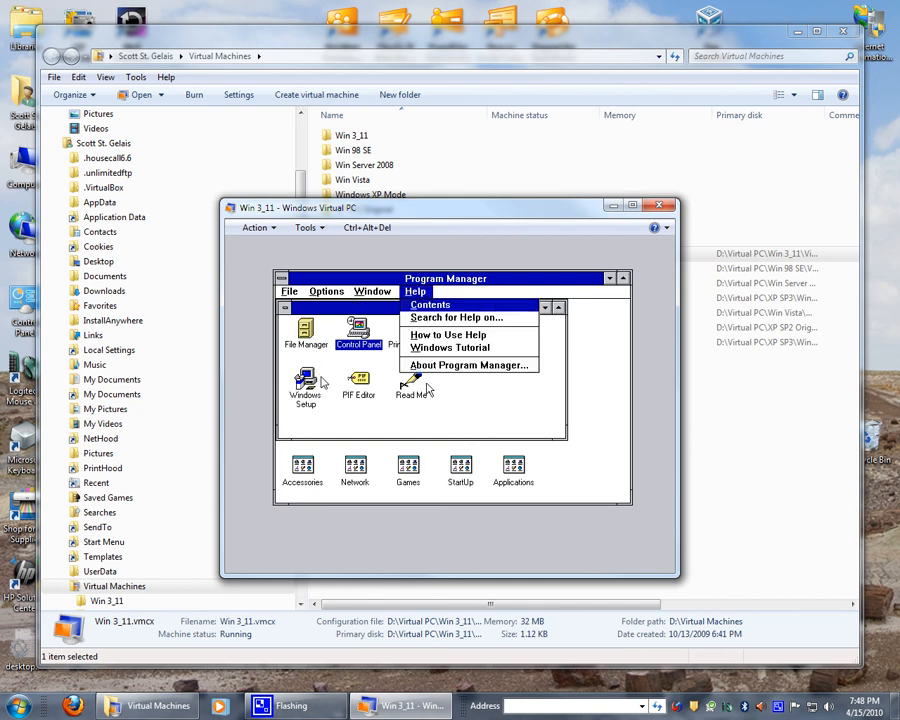
click(466, 364)
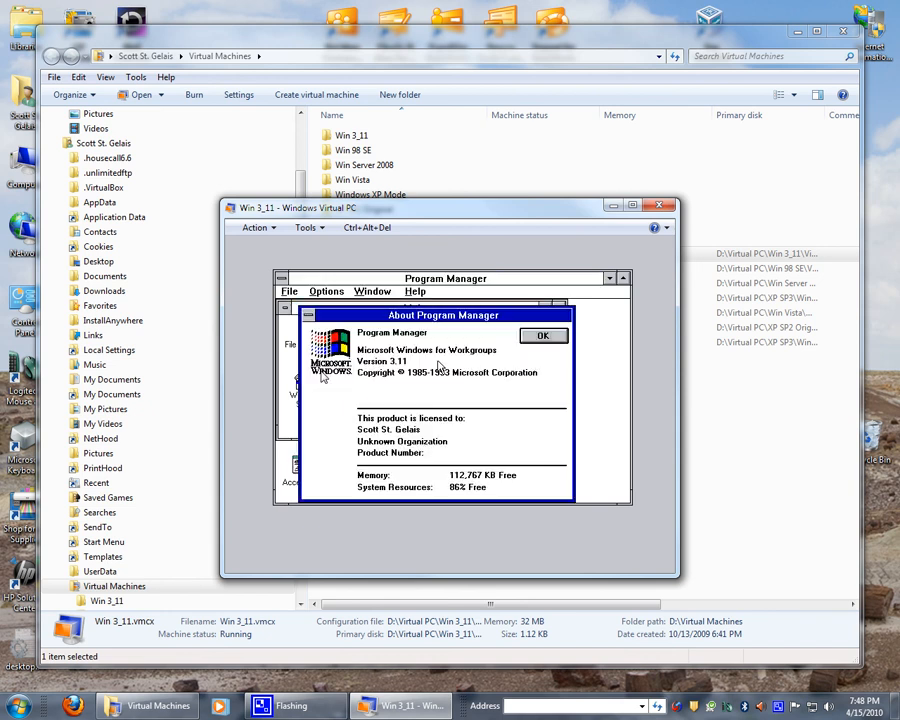
mouse_move(560, 367)
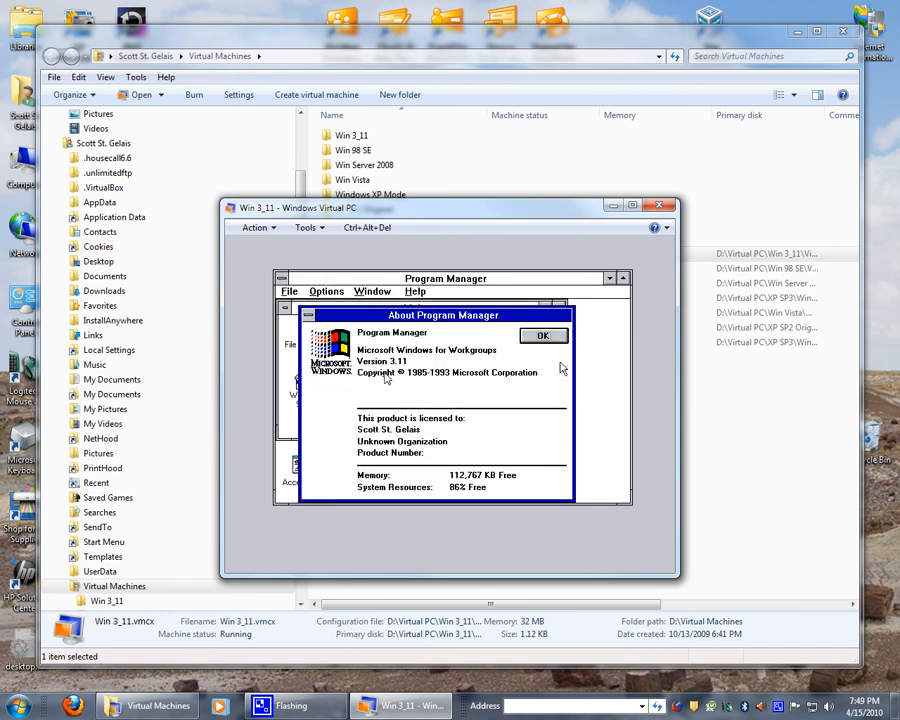
mouse_move(578, 363)
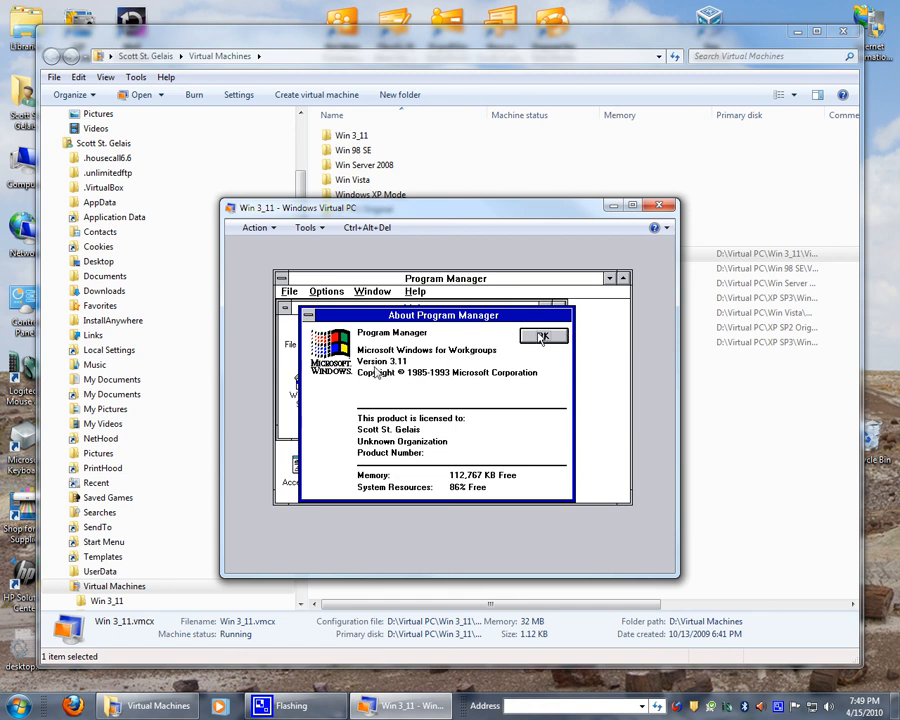
- Close the About dialog and bring up Program Manager's File commands
click(543, 336)
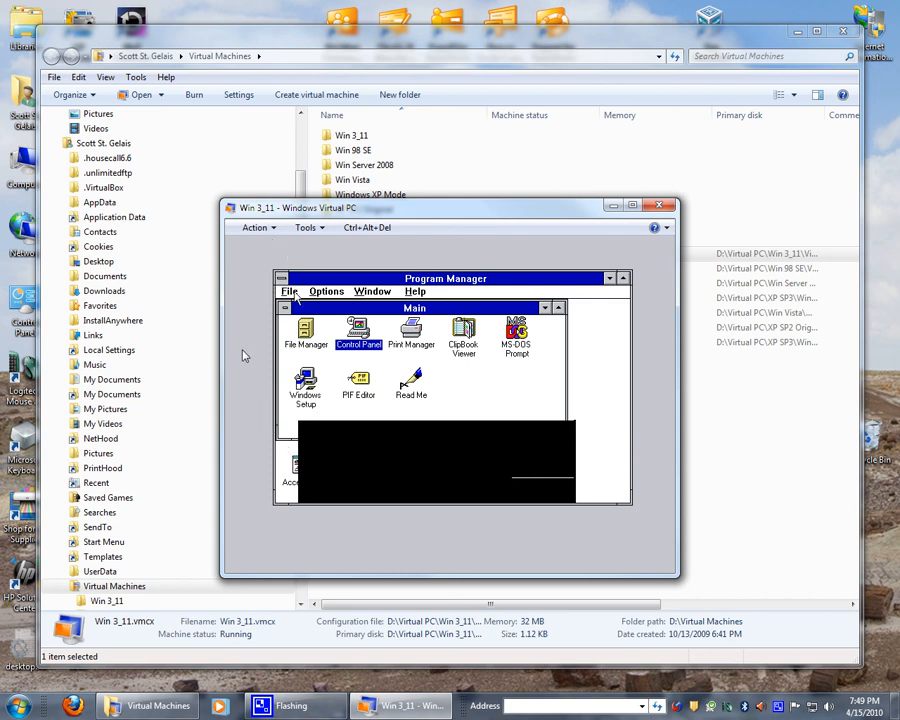
click(289, 291)
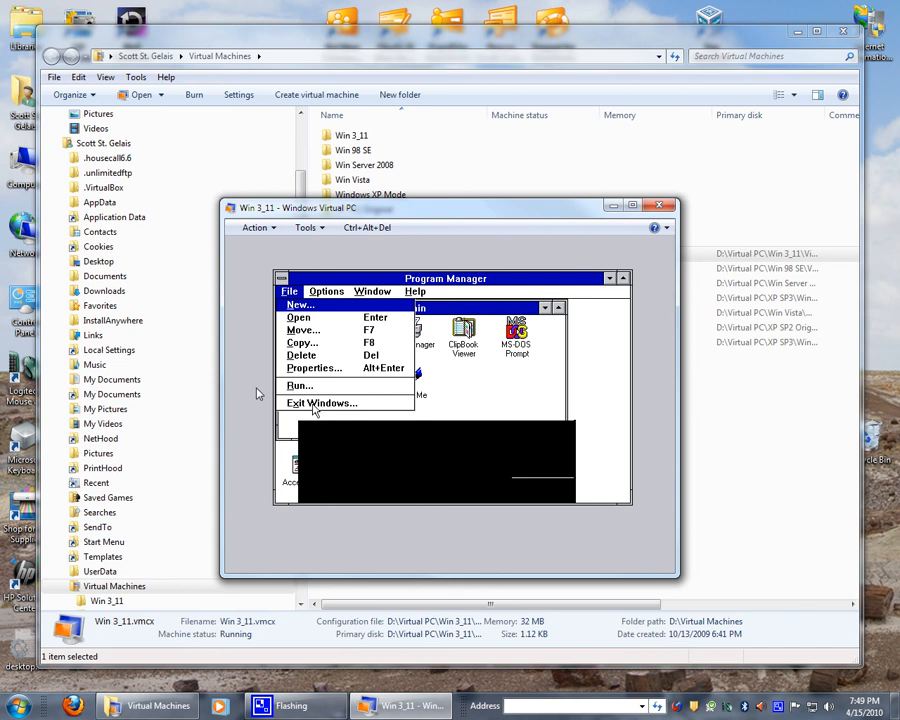
- Exit Windows for Workgroups via File > Exit Windows, returning the guest to MS-DOS
click(321, 403)
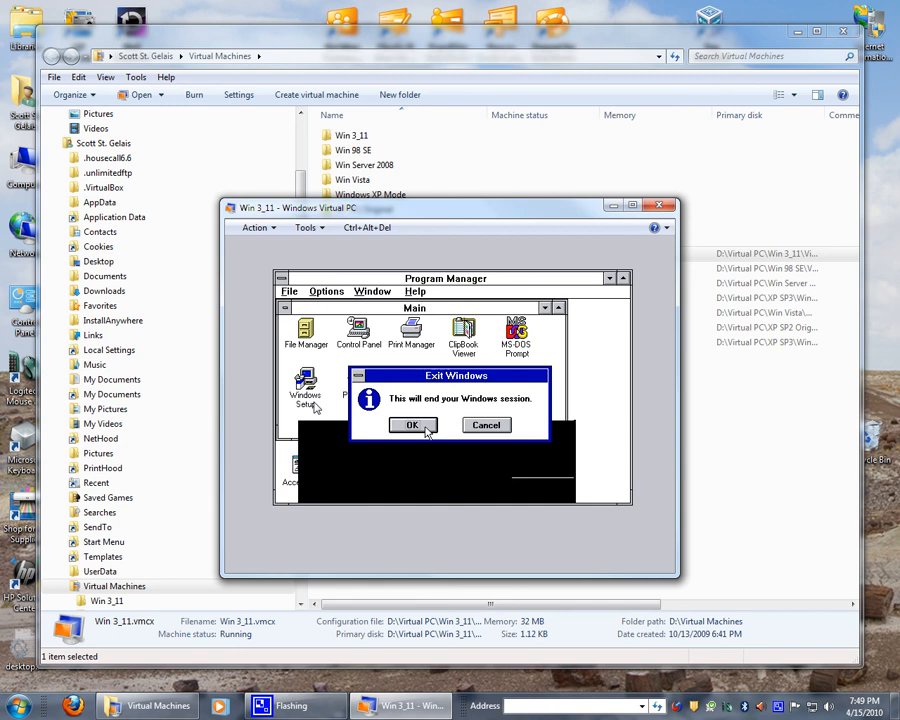
click(486, 424)
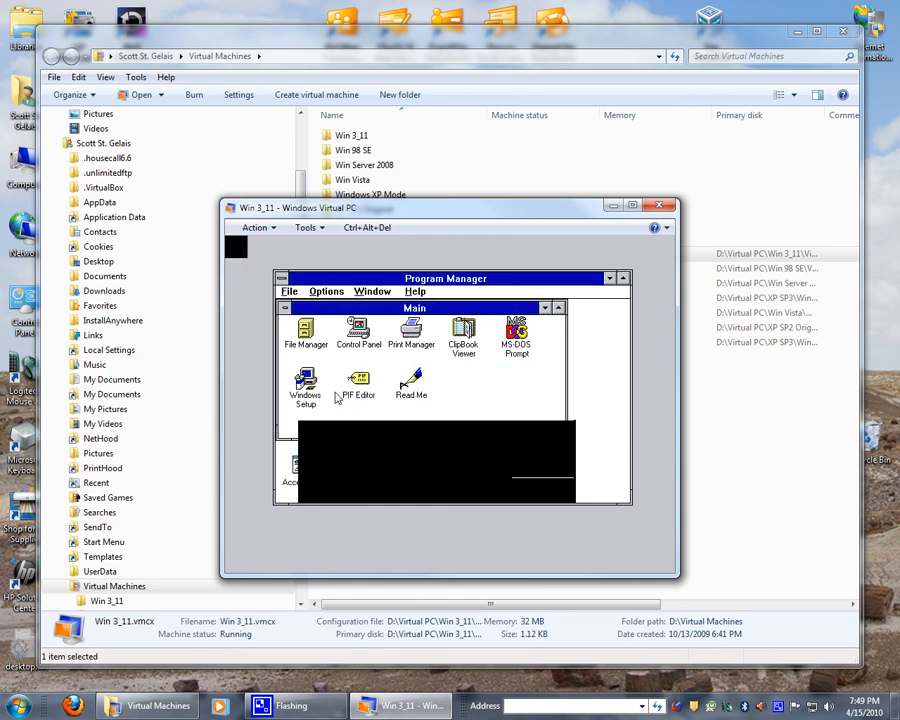
double_click(516, 335)
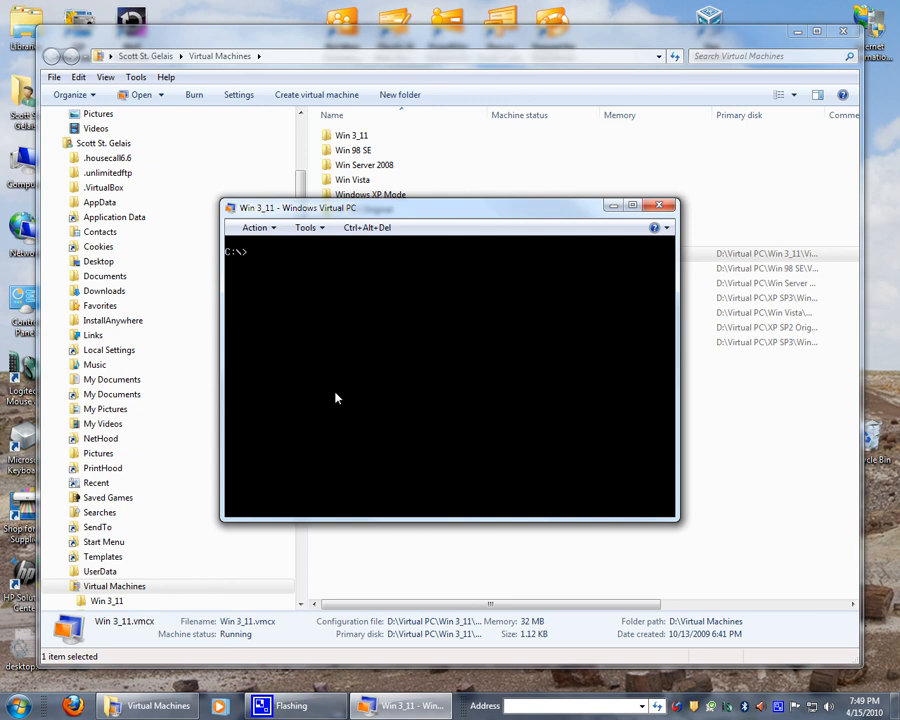